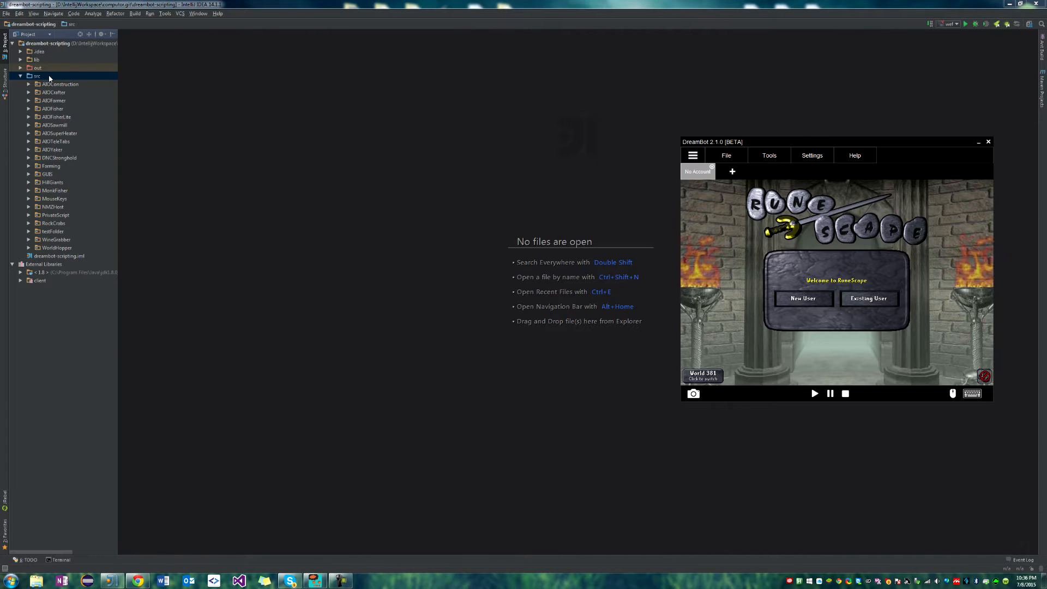
# Step: Create a new package named BasicWoodcutter under the src folder
pyautogui.rightClick(37, 75)
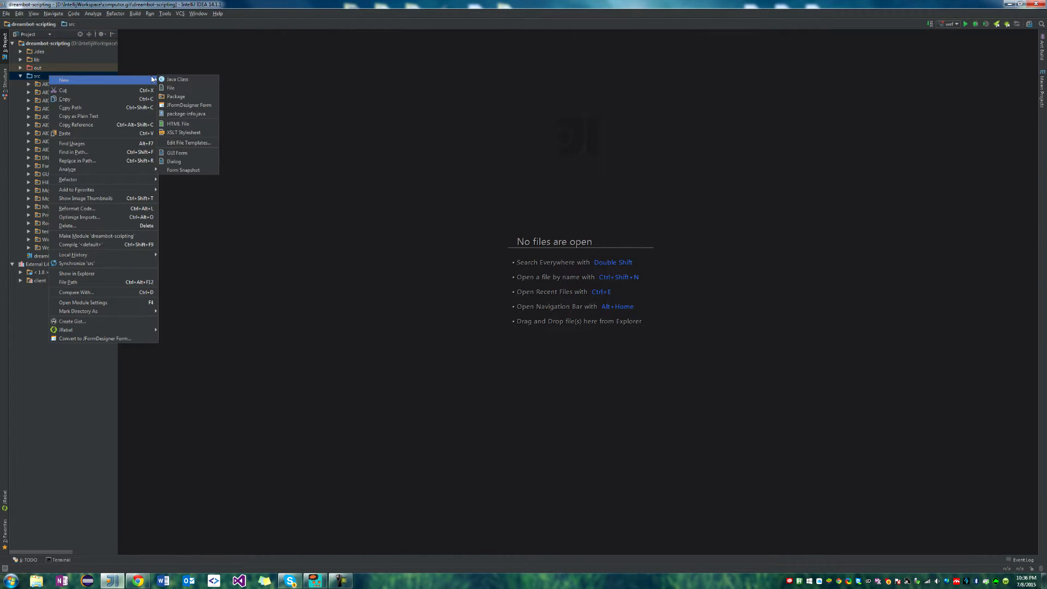
pyautogui.moveTo(176, 96)
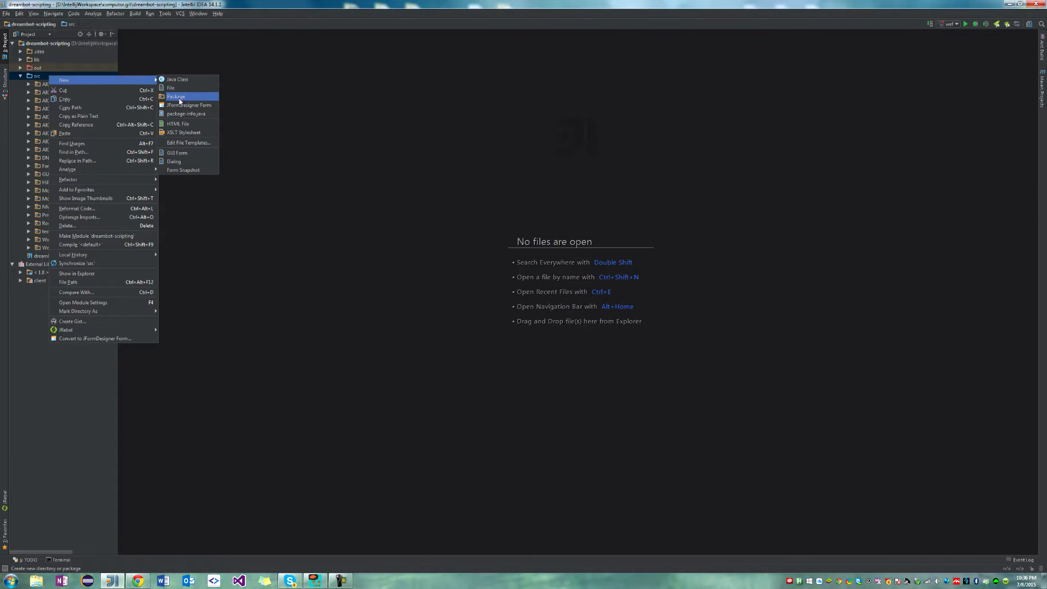
pyautogui.click(175, 96)
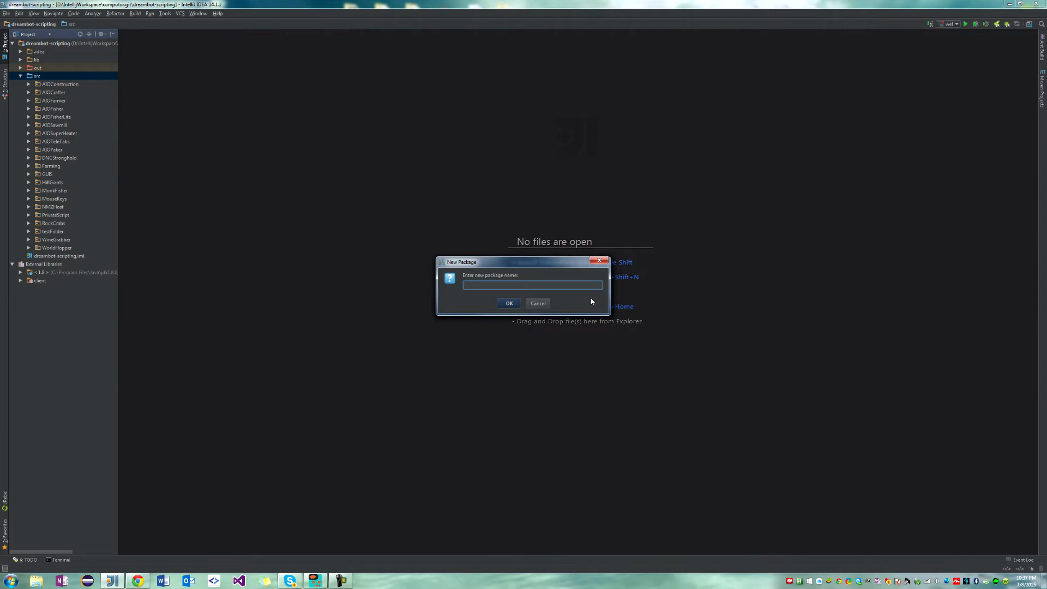
pyautogui.write('BasicWo')
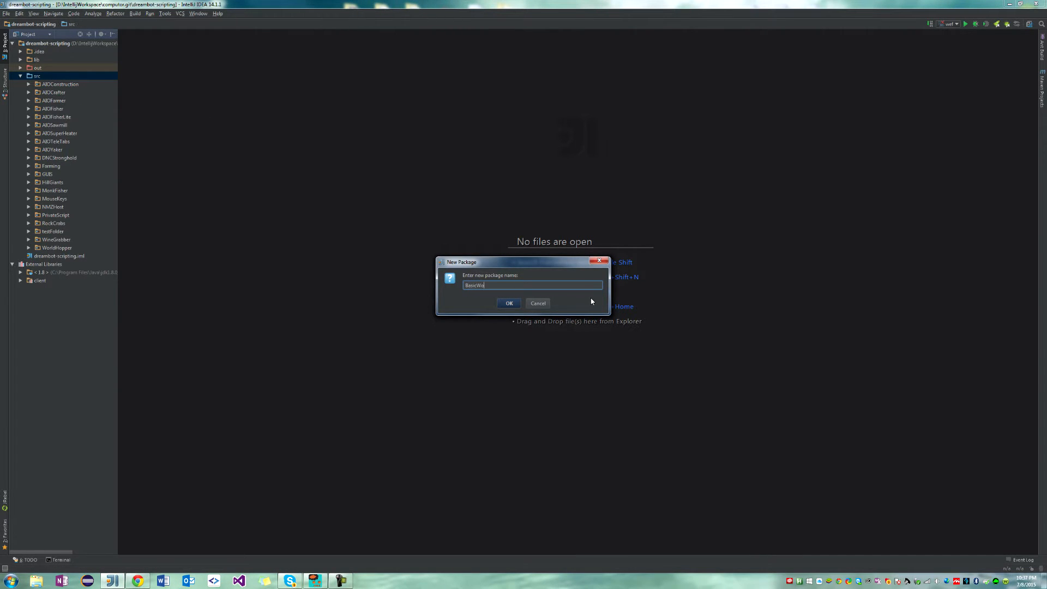
pyautogui.click(537, 303)
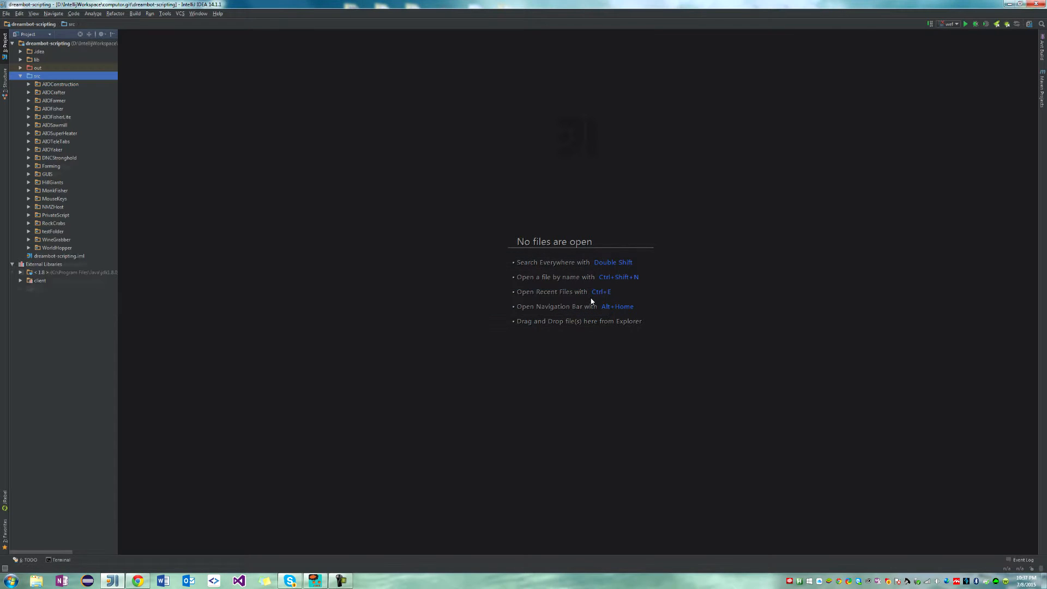
# Step: Create a new Java class MainClass inside the BasicWoodcutter package
pyautogui.rightClick(60, 158)
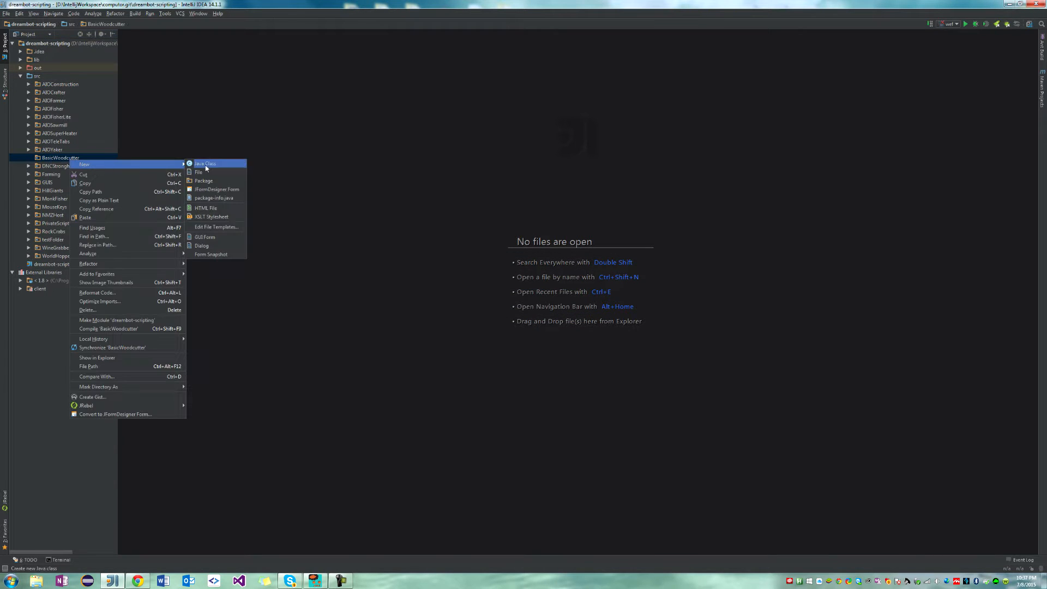
pyautogui.click(203, 164)
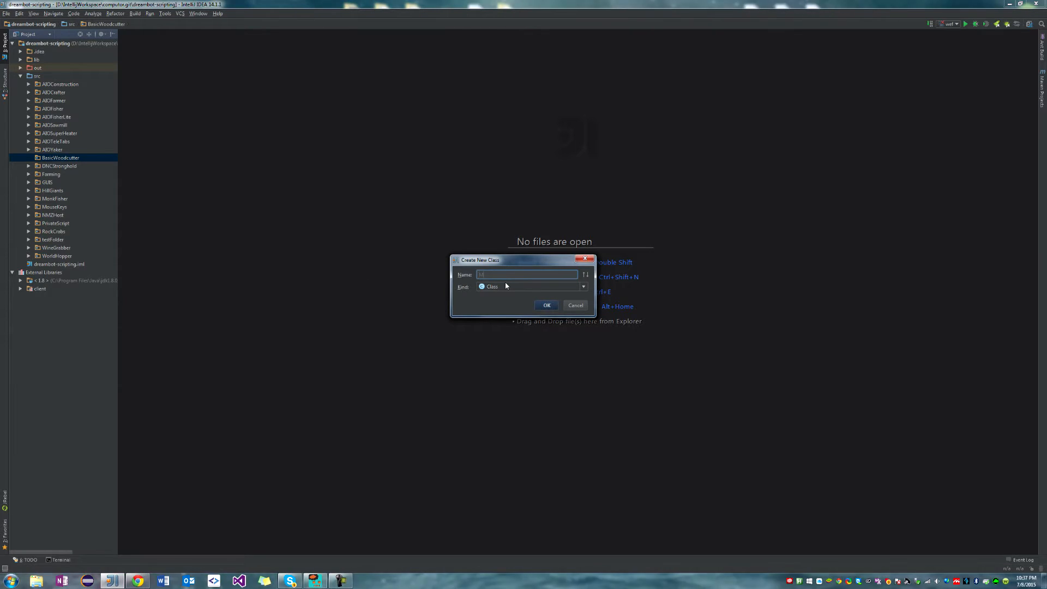
pyautogui.click(546, 305)
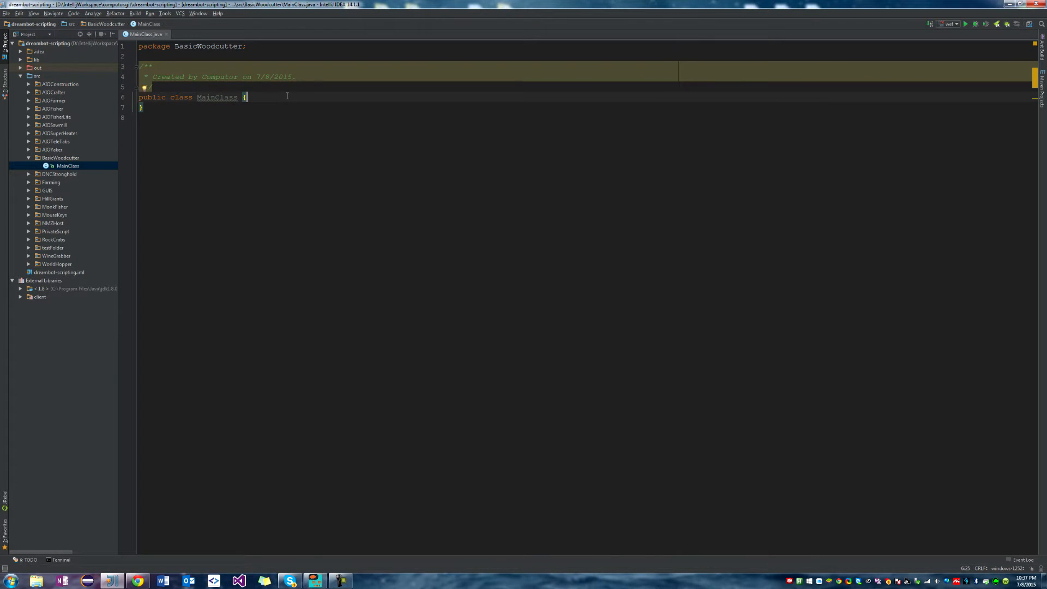
pyautogui.write('@')
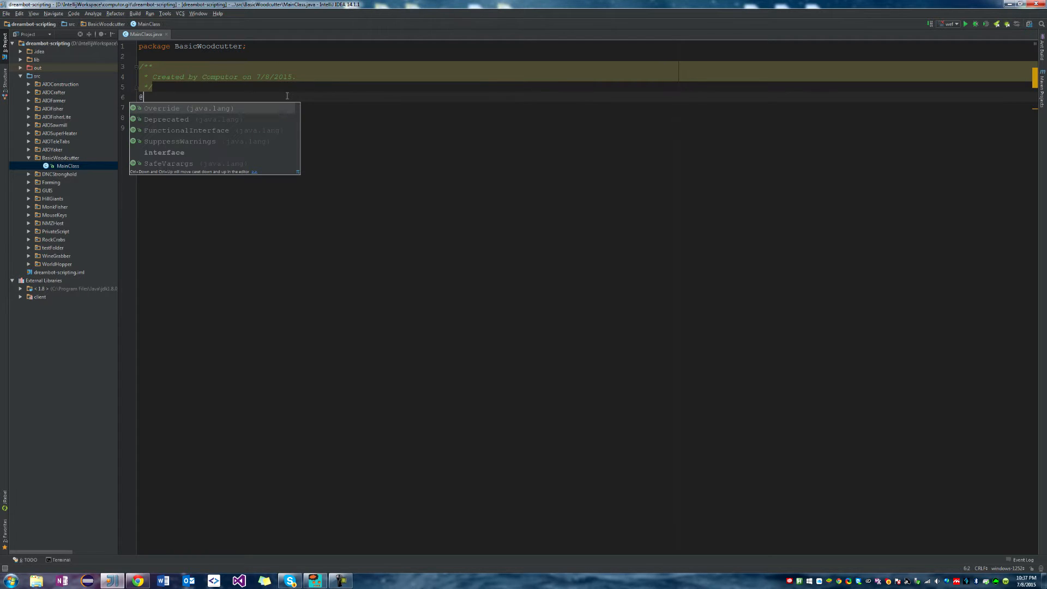
pyautogui.write('Sc')
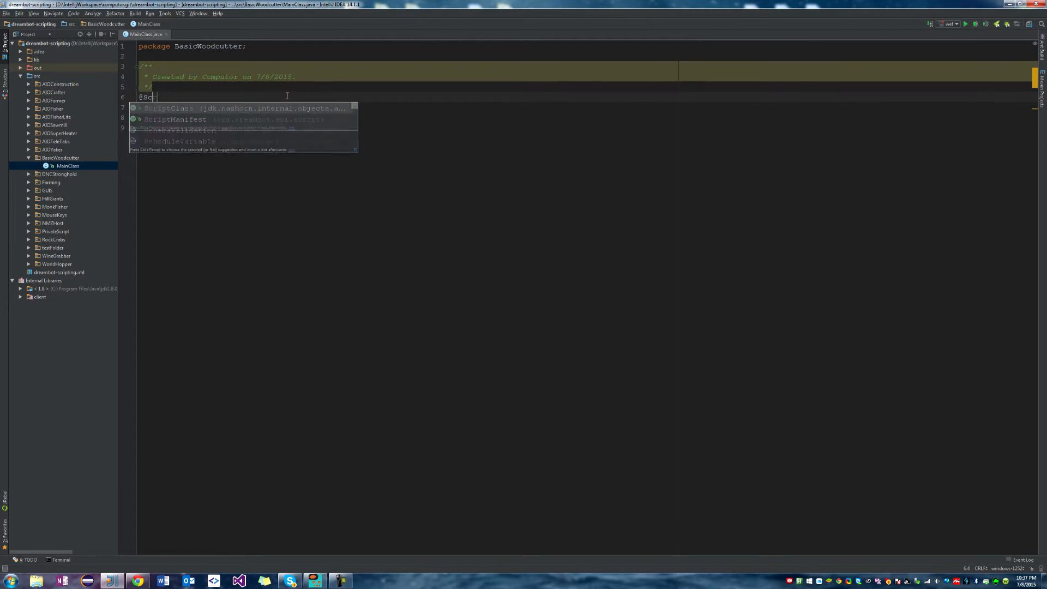
pyautogui.click(176, 119)
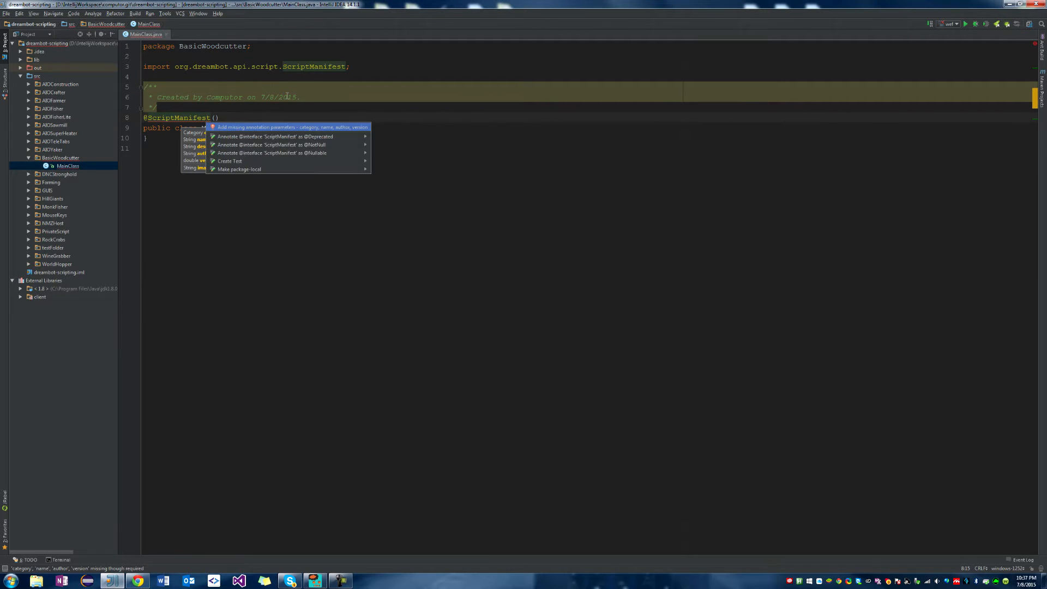
pyautogui.click(291, 127)
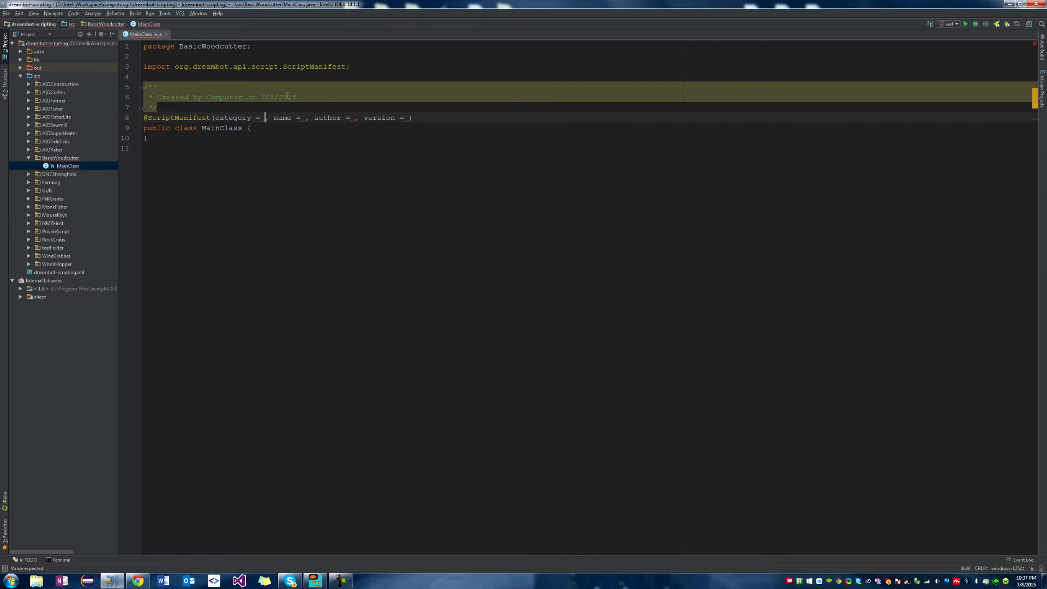
# Step: Set the manifest category to WOODCUTTING and name to "Basic WoodCutter"
pyautogui.write('Category.WOODCUTTING')
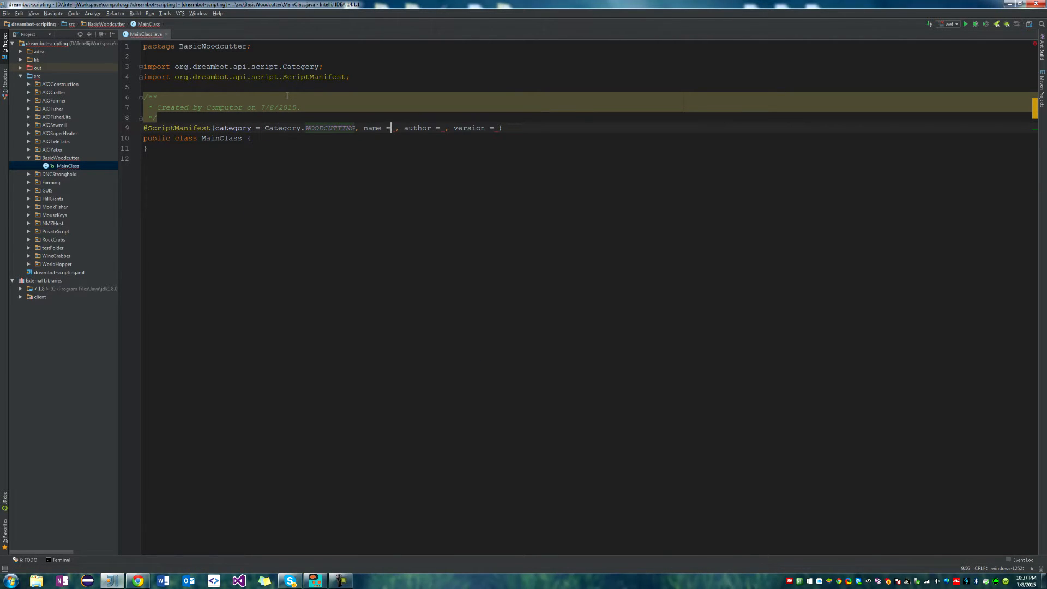
pyautogui.write('""')
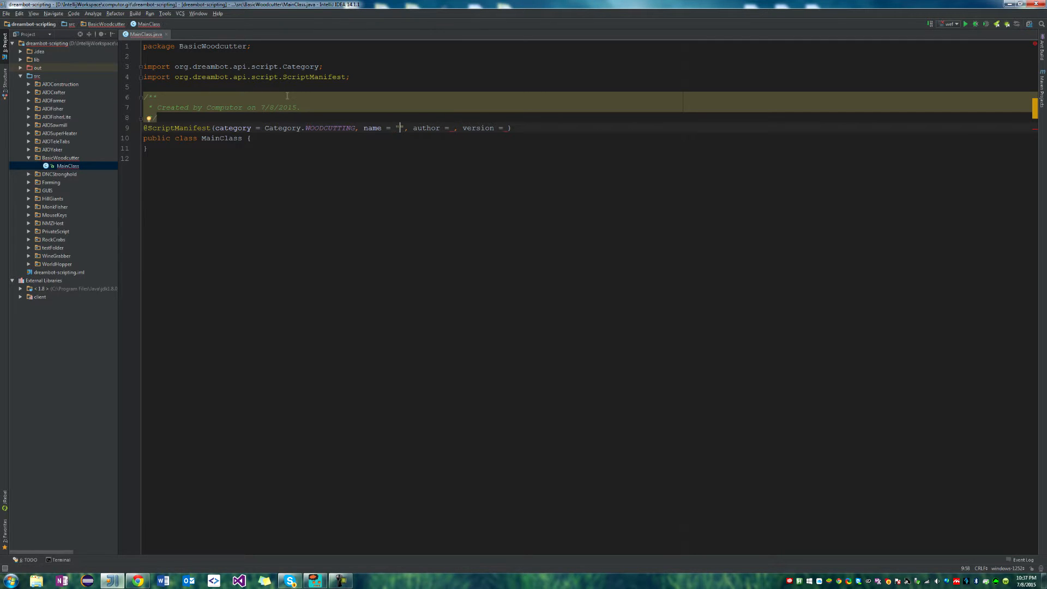
pyautogui.write('Basic')
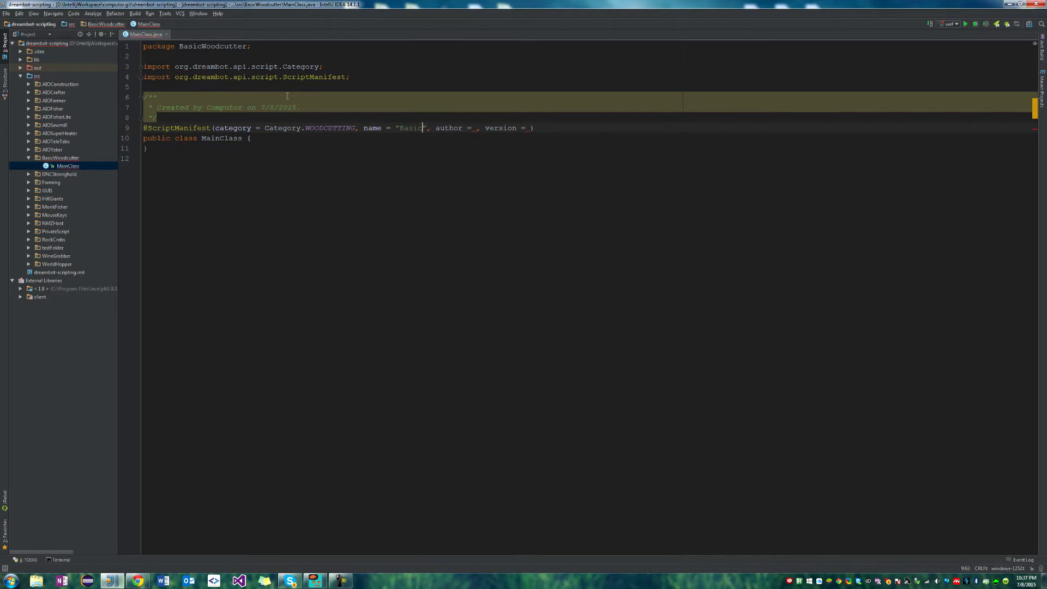
pyautogui.write('WoodCut')
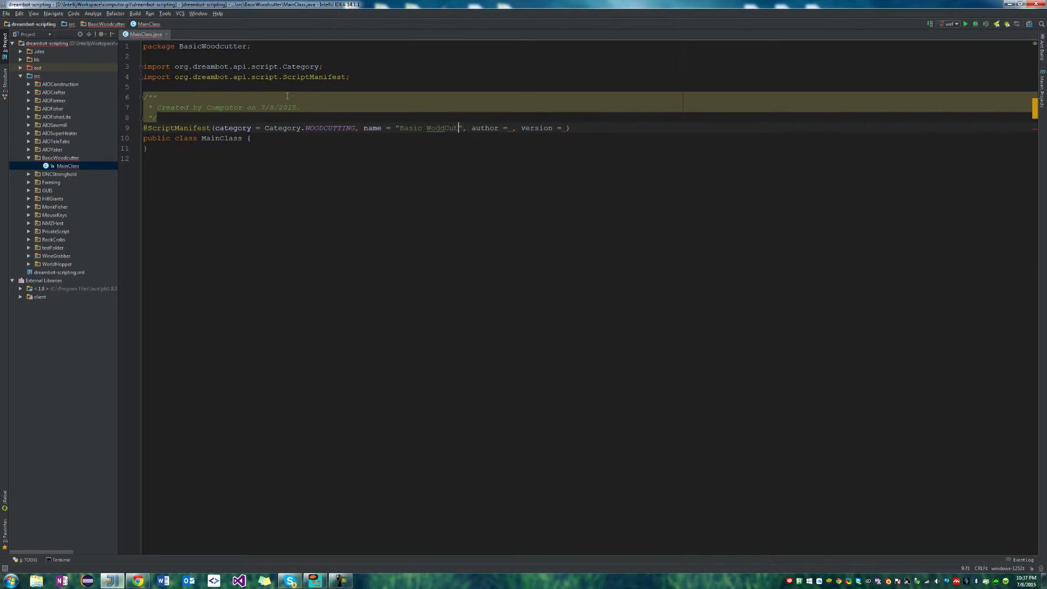
pyautogui.write('ter')
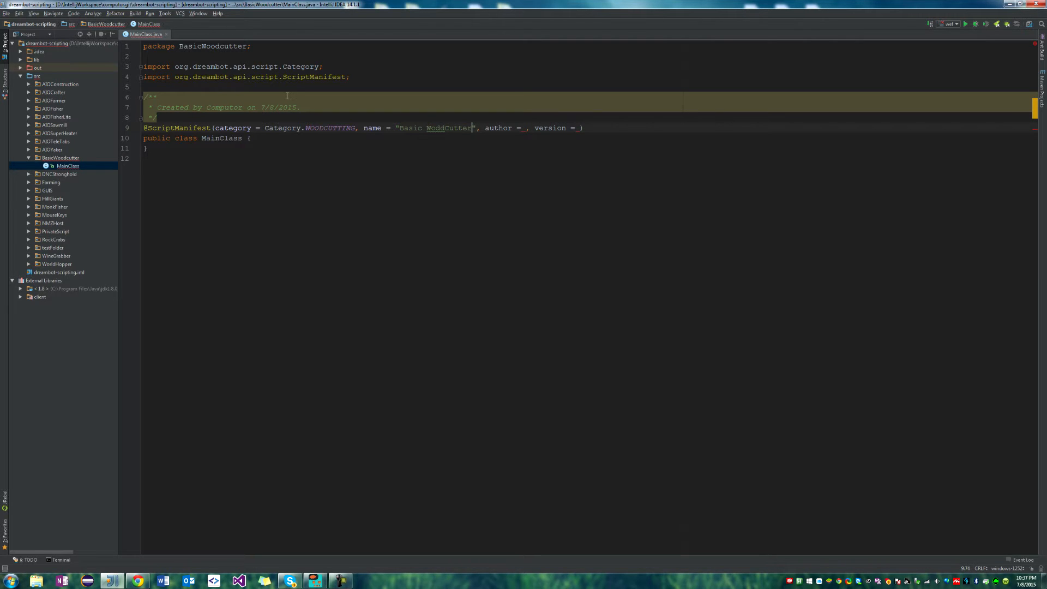
# Step: Fill in the author and version 1.0, leaving blank lines in the class body
pyautogui.click(441, 127)
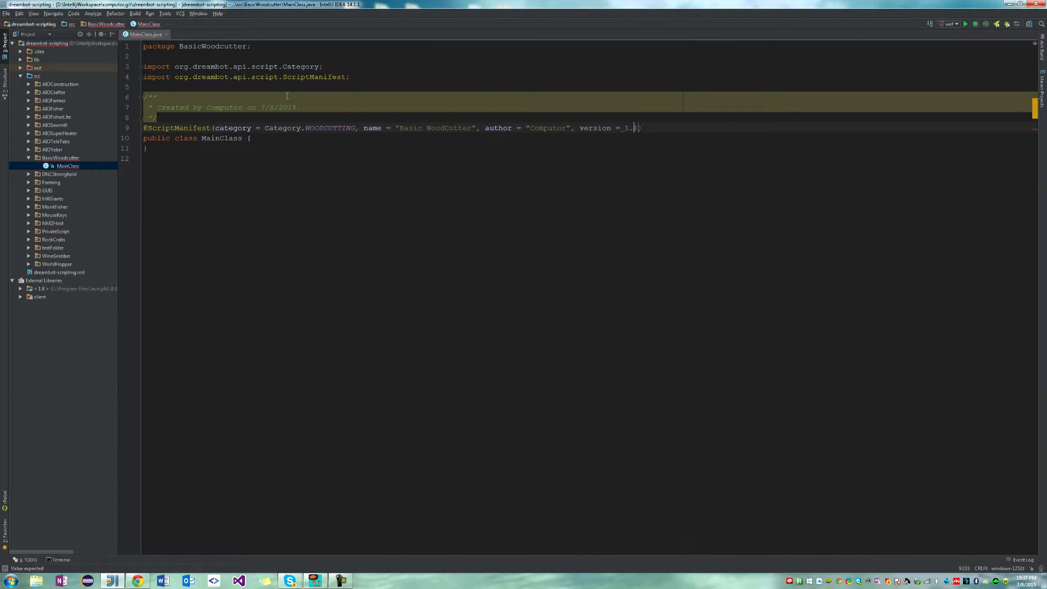
pyautogui.write('0')
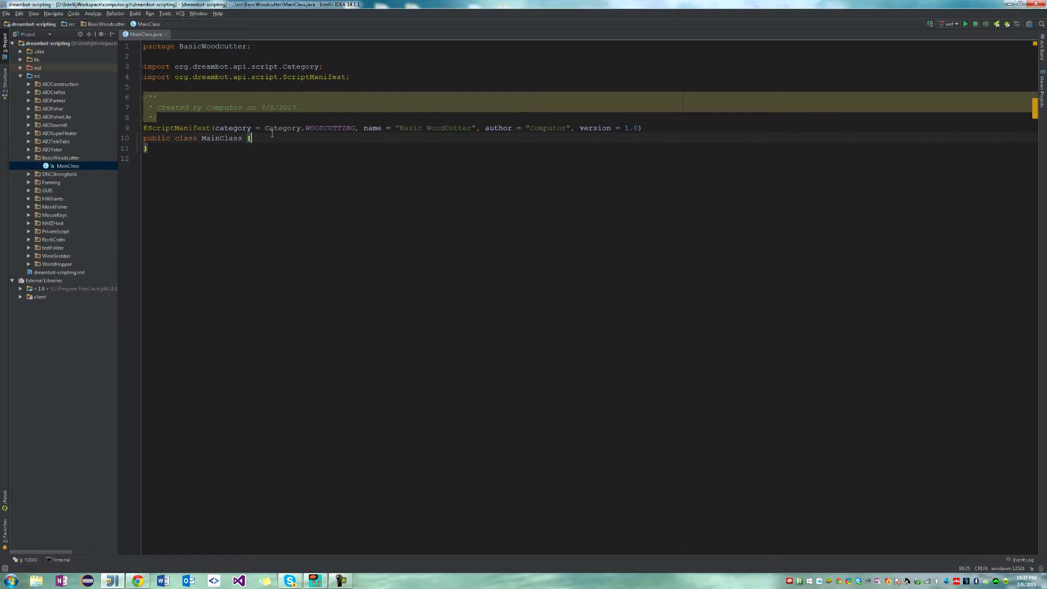
pyautogui.press('enter')
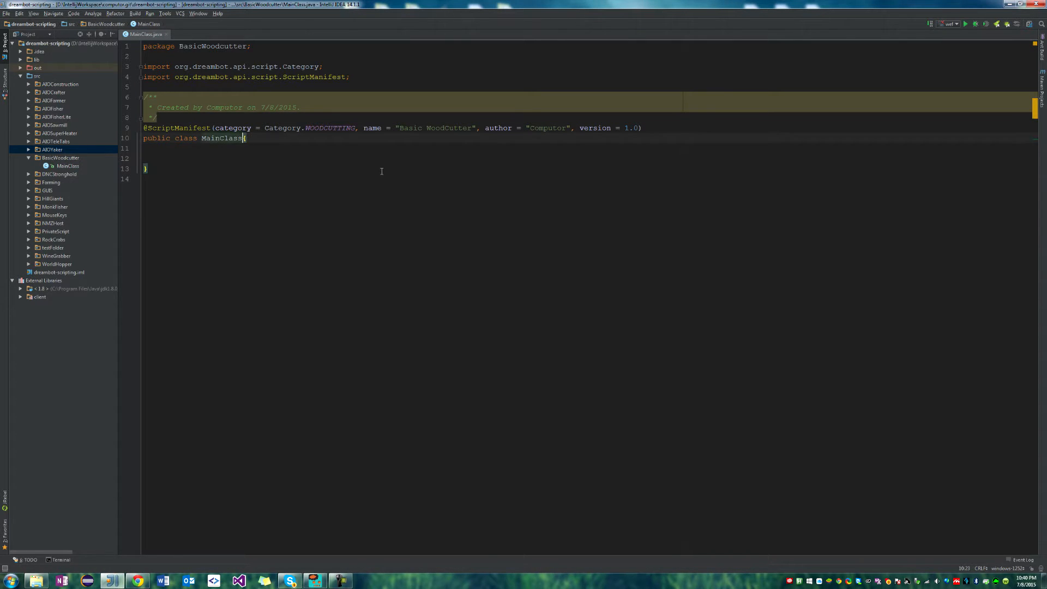
# Step: Make MainClass extend AbstractScript and implement the onLoop method stub
pyautogui.write('extends')
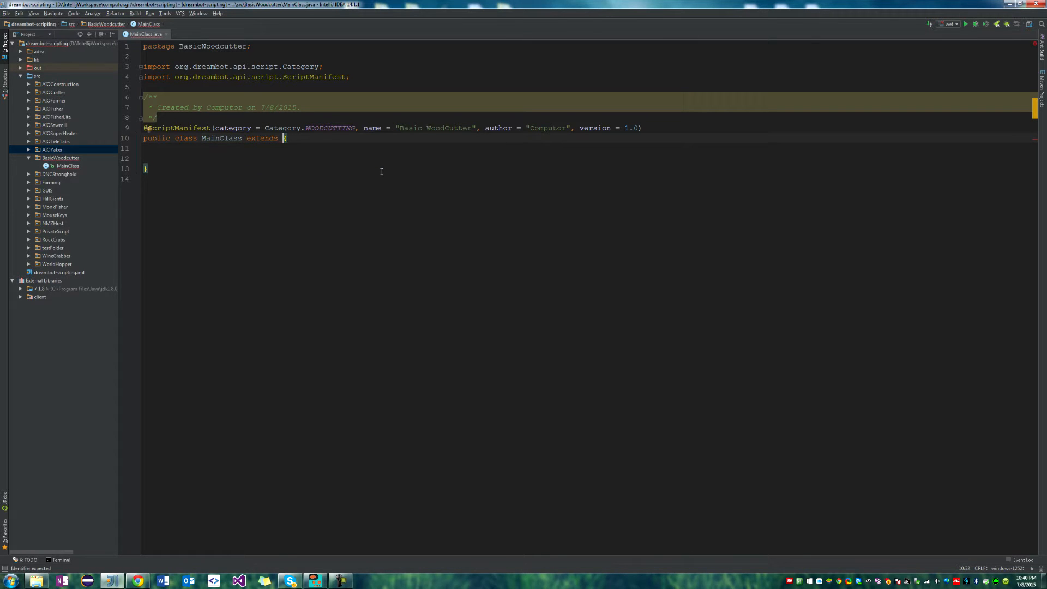
pyautogui.write('AbstractScript')
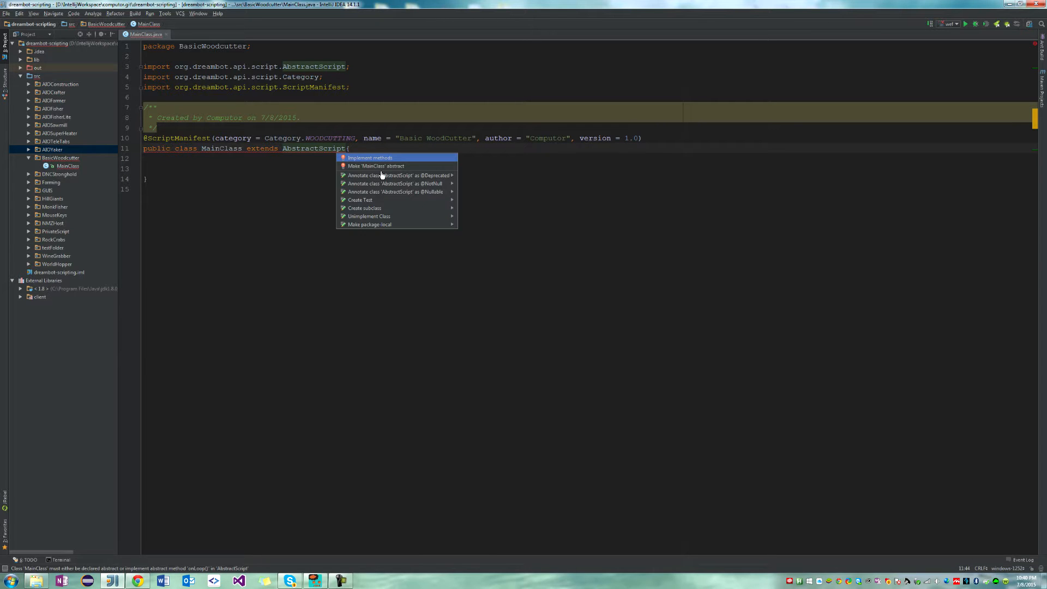
pyautogui.click(371, 157)
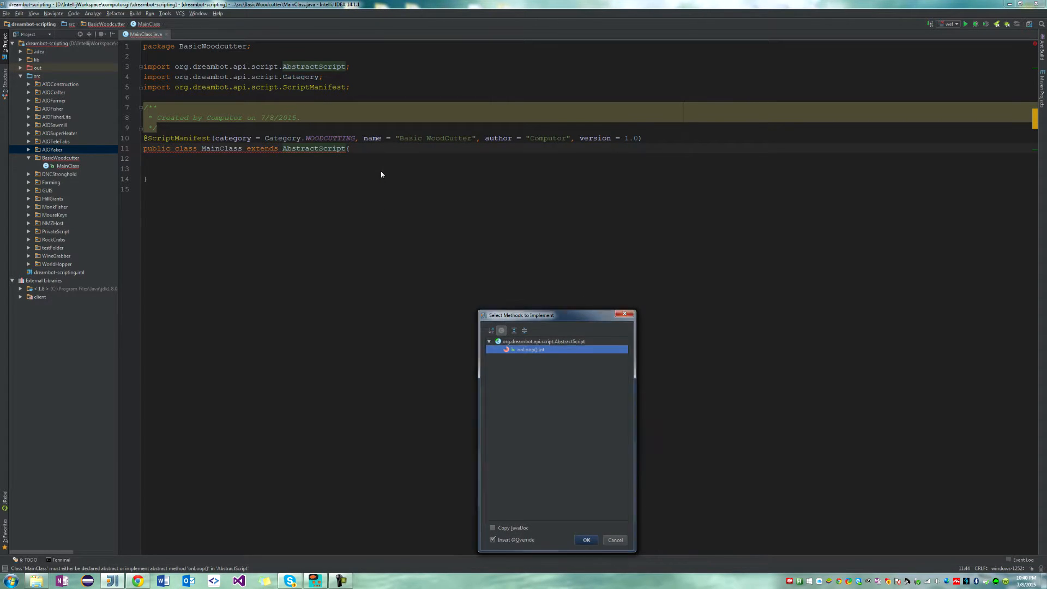
pyautogui.click(585, 539)
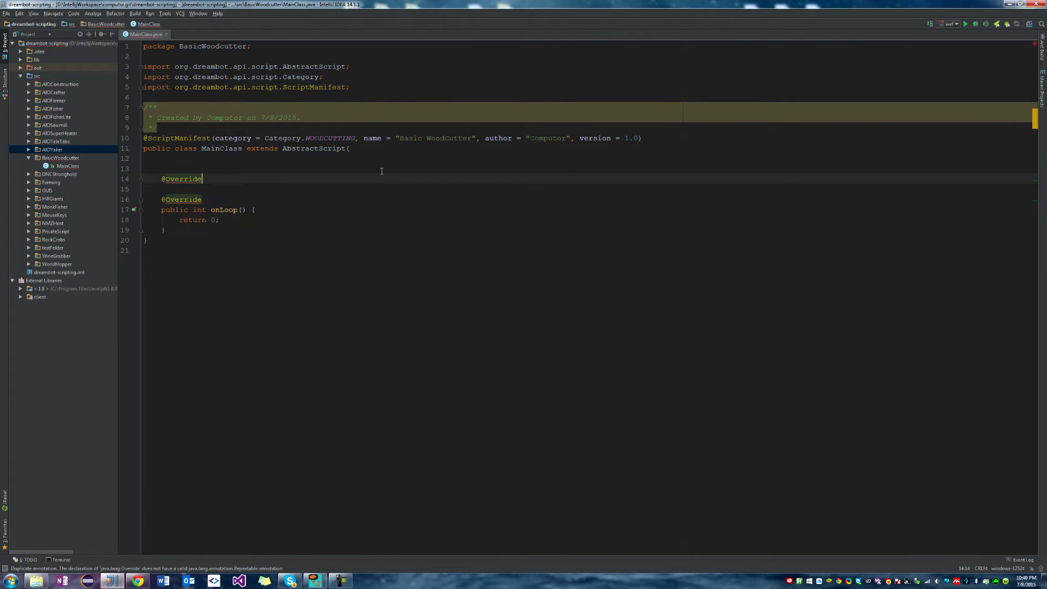
# Step: Add a public void onStart override via completion
pyautogui.write('public')
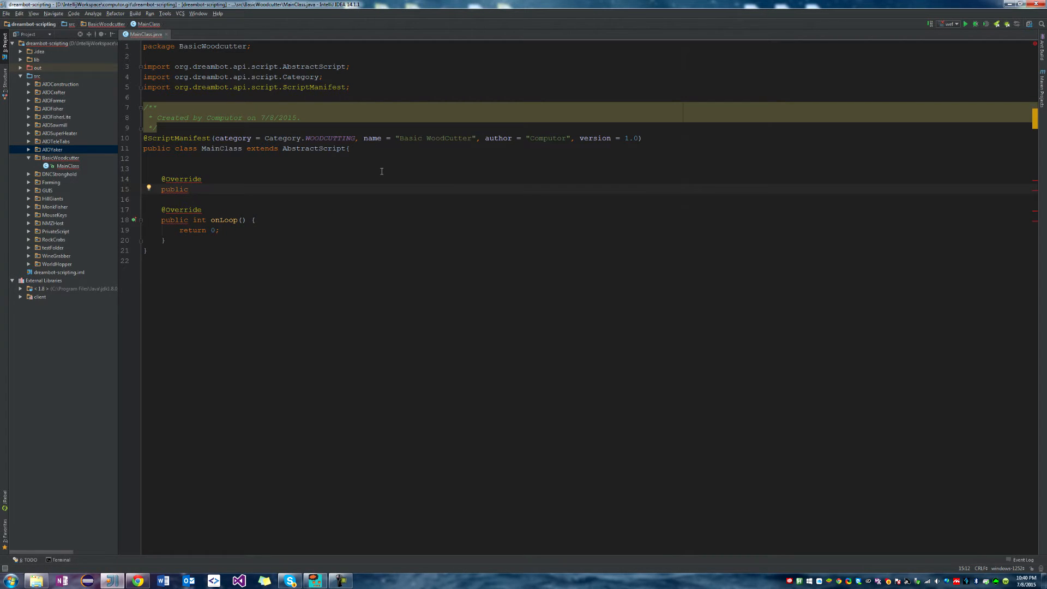
pyautogui.write('void')
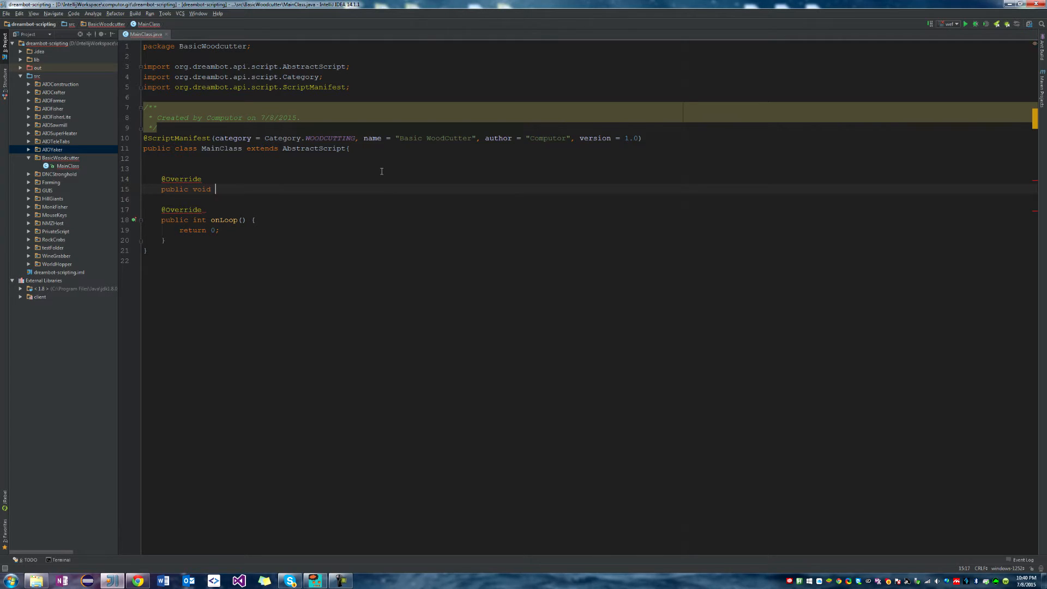
pyautogui.write('on')
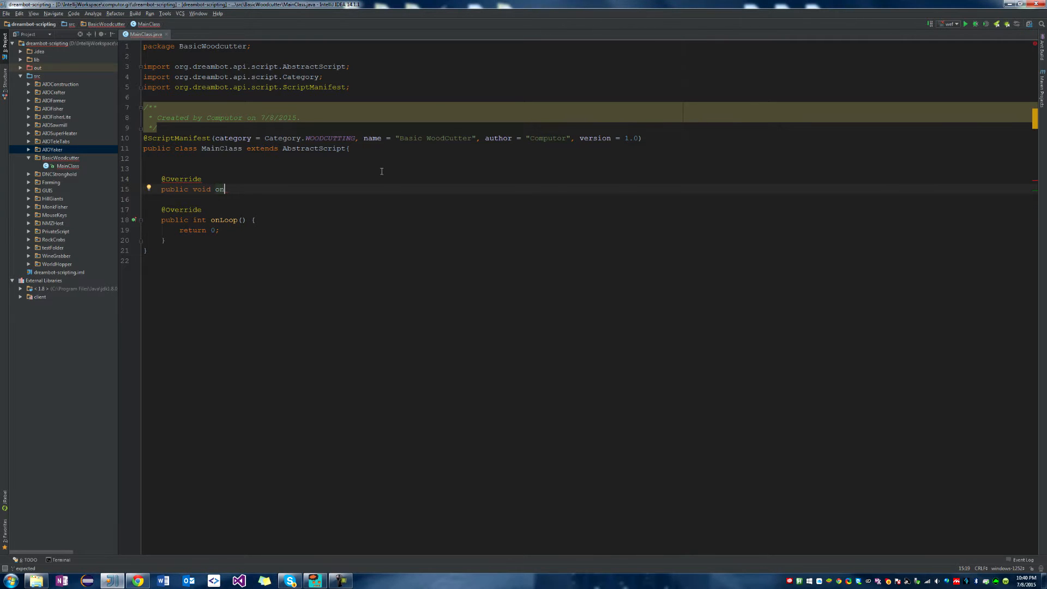
pyautogui.write('s')
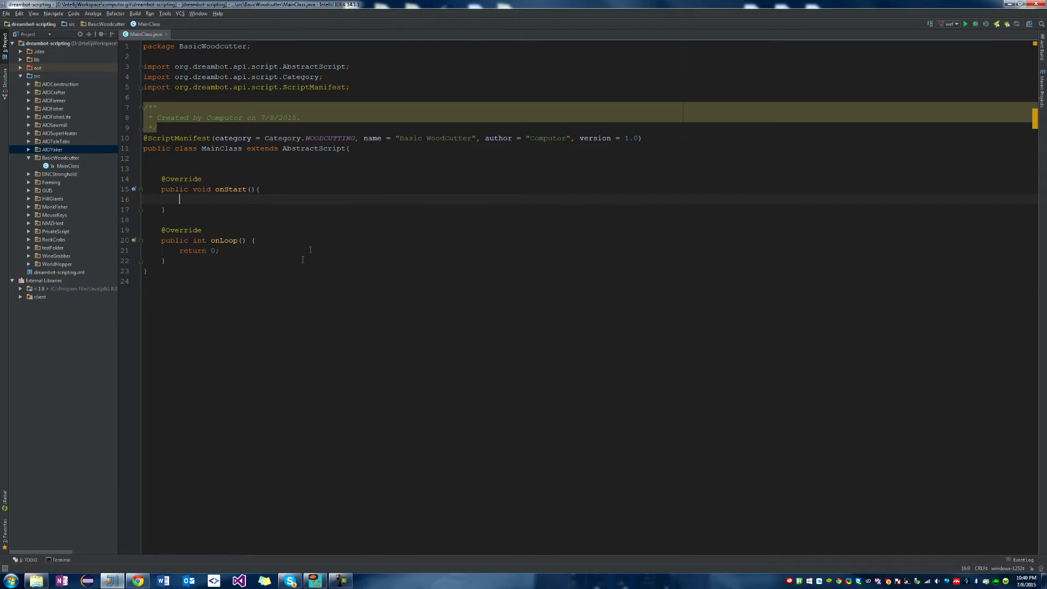
# Step: Override onExit and begin overriding onPaint below onLoop
pyautogui.click(222, 250)
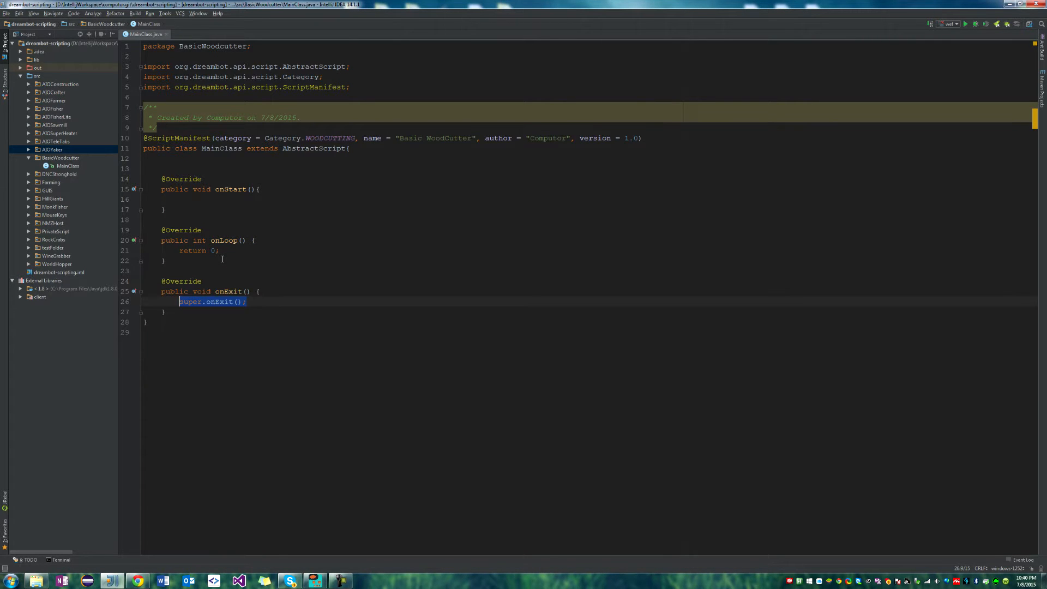
pyautogui.write('on')
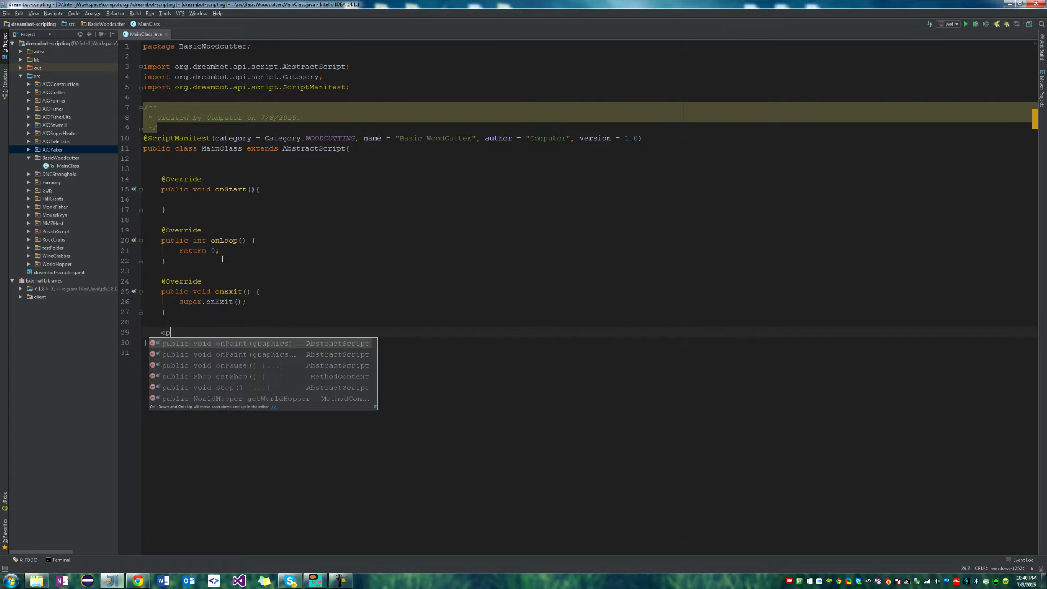
pyautogui.press('Escape')
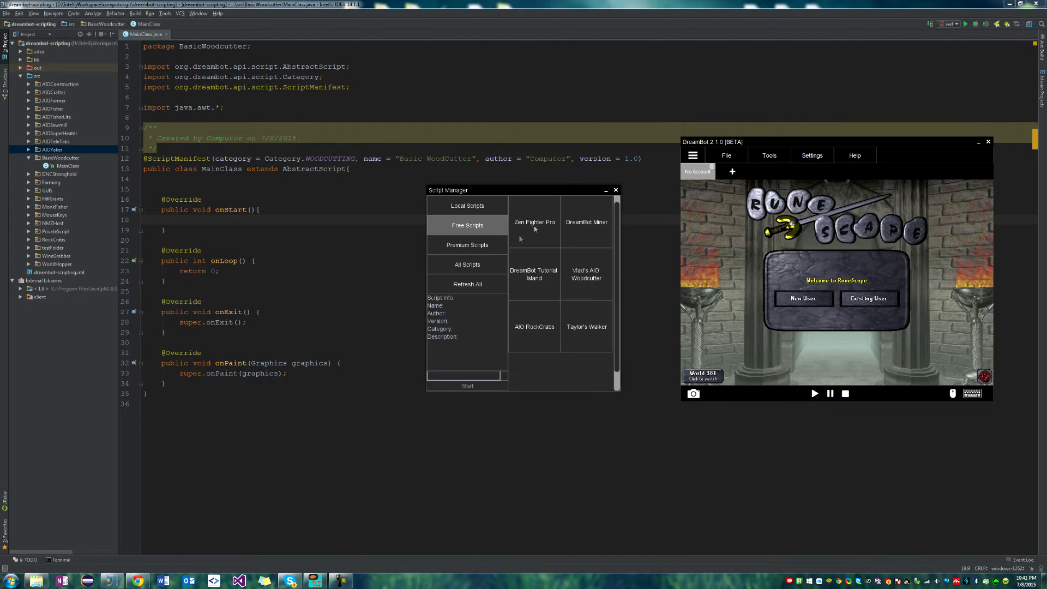
# Step: View Zen Fighter Pro's details, close the Script Manager and put the DreamBot window away
pyautogui.click(534, 222)
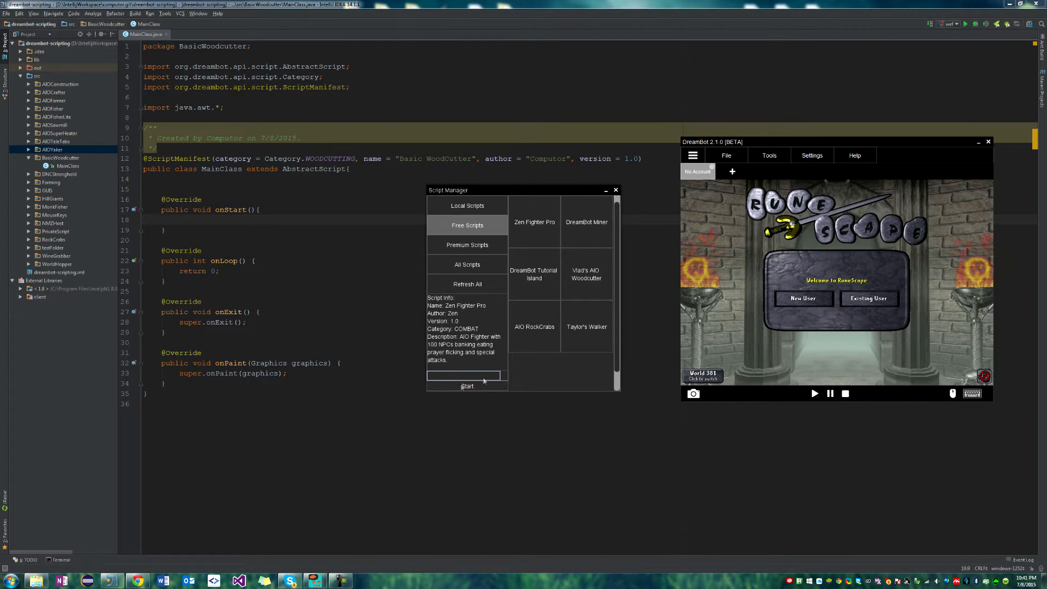
pyautogui.click(615, 190)
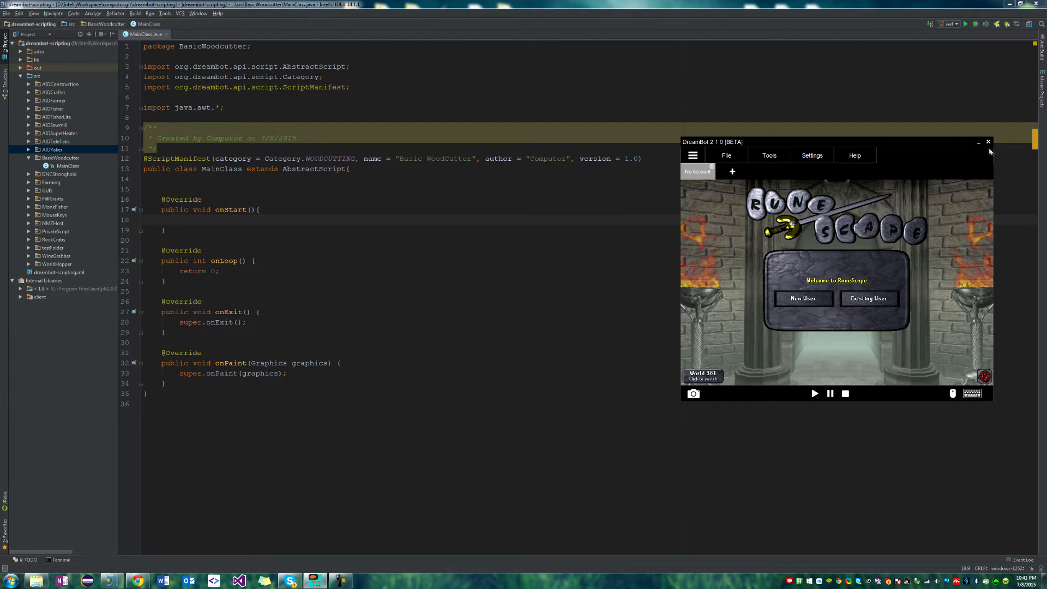
pyautogui.click(977, 141)
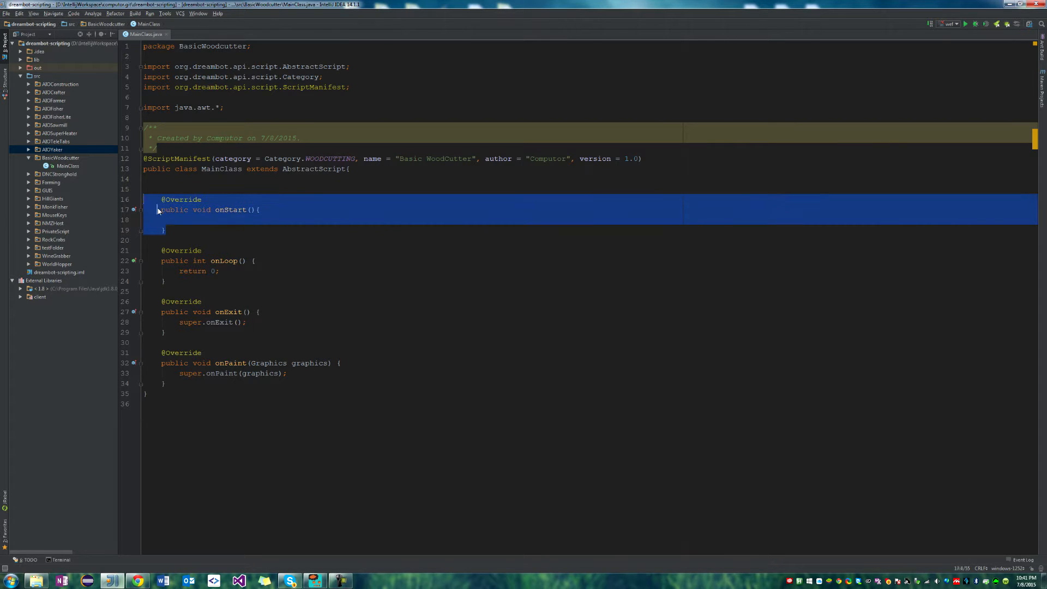
# Step: Add log("Hi") in onStart and open DreamBot's Debug Console via Tools > Debugging
pyautogui.write('log("Hi");')
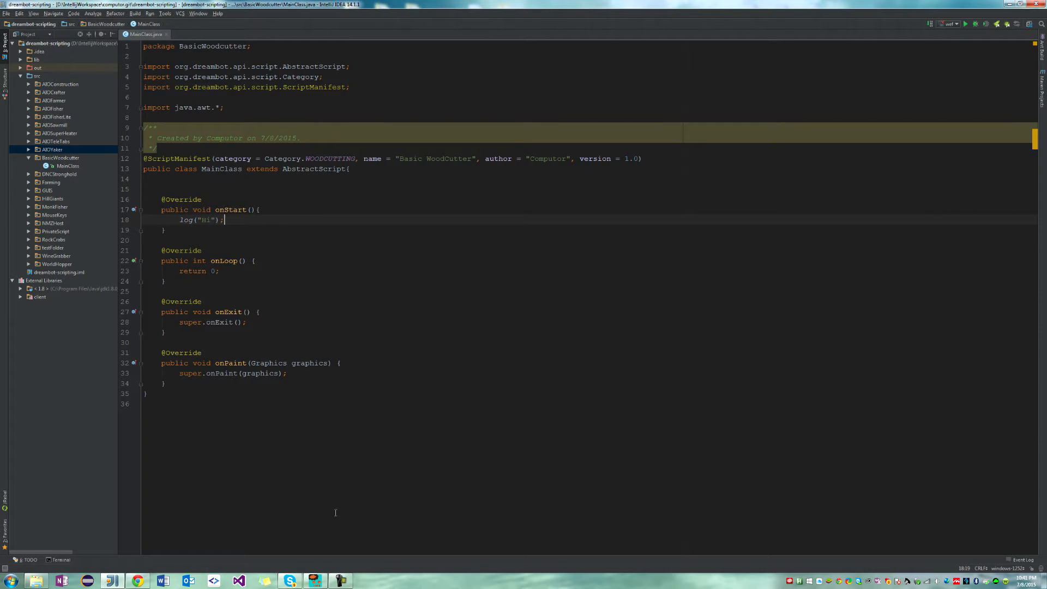
pyautogui.click(767, 155)
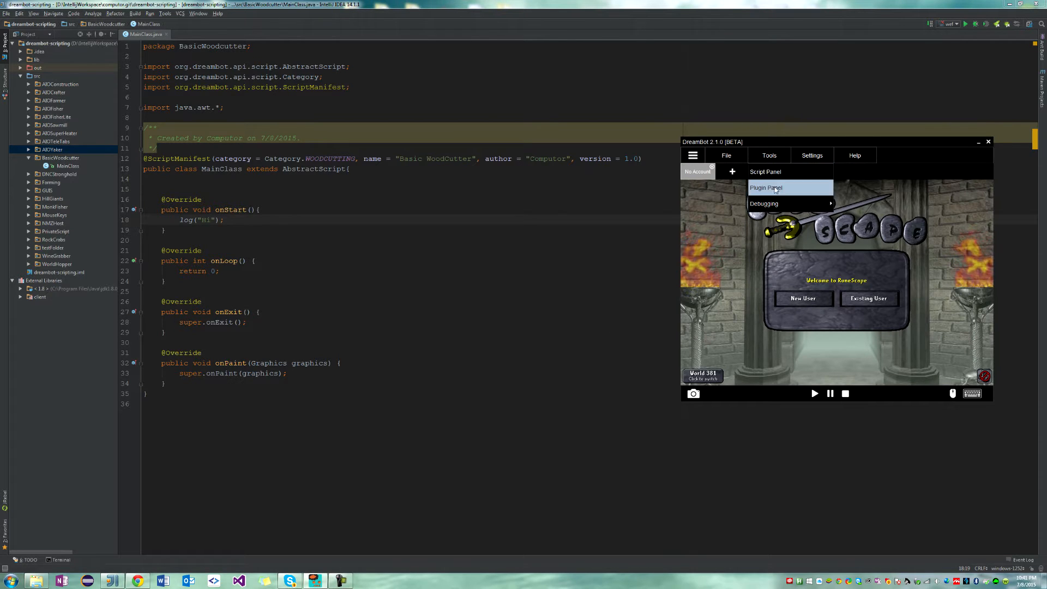
pyautogui.click(763, 202)
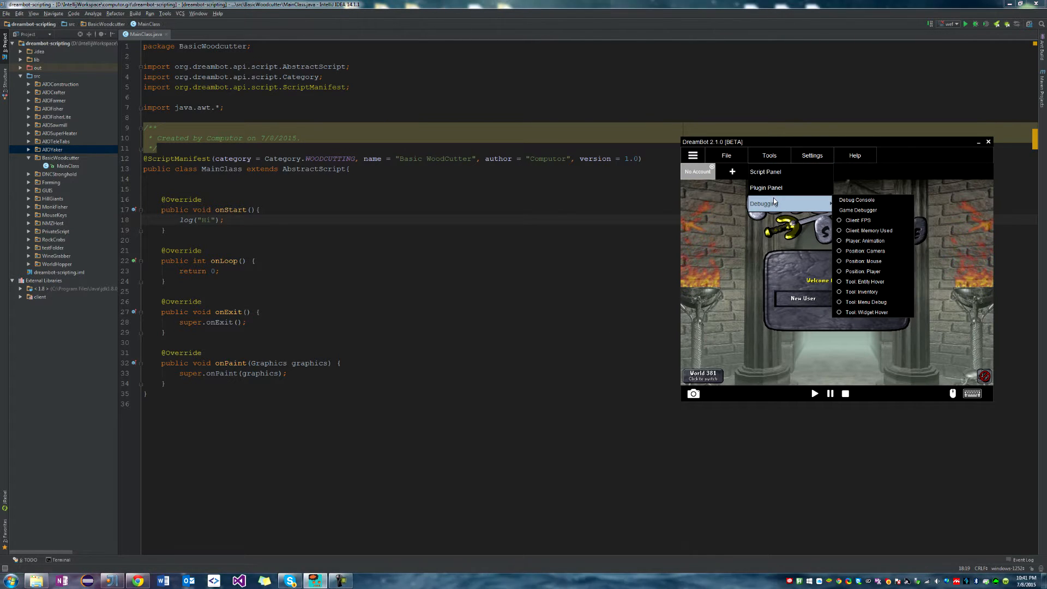
pyautogui.moveTo(865, 203)
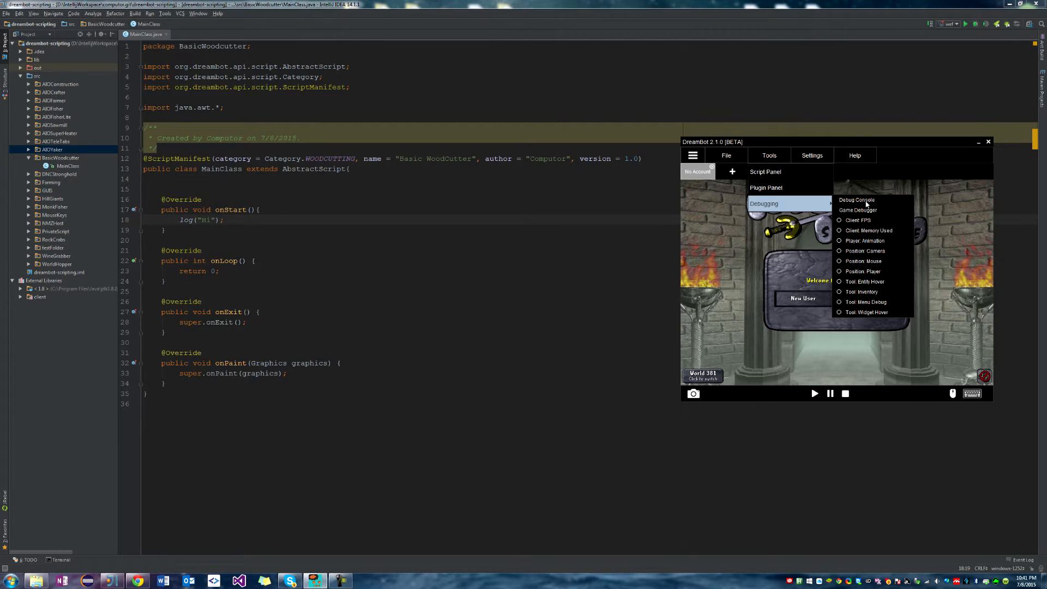
pyautogui.click(855, 199)
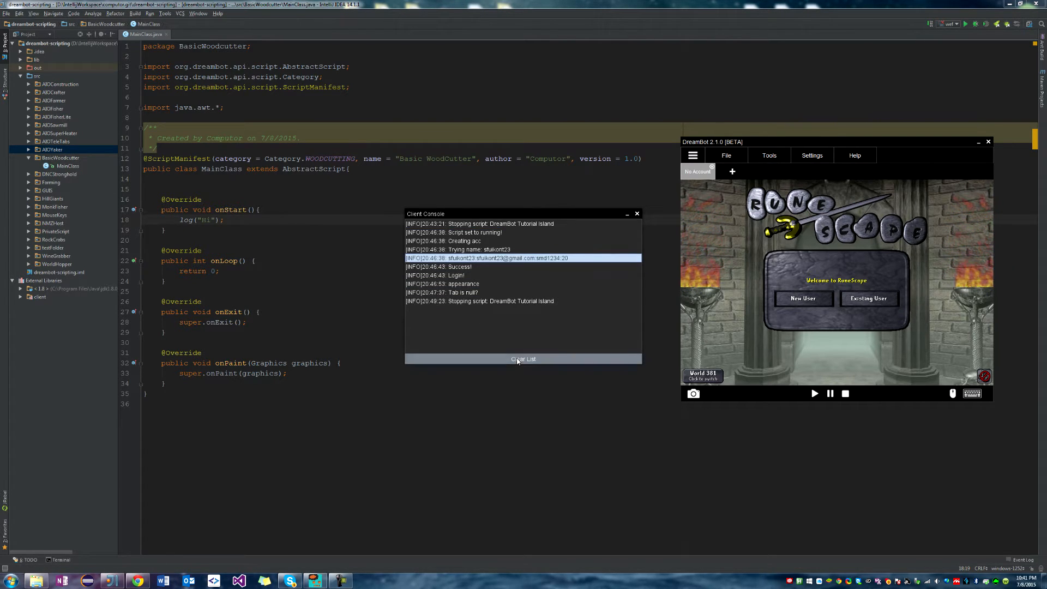
# Step: Close the Client Console and log into the game in DreamBot
pyautogui.click(635, 213)
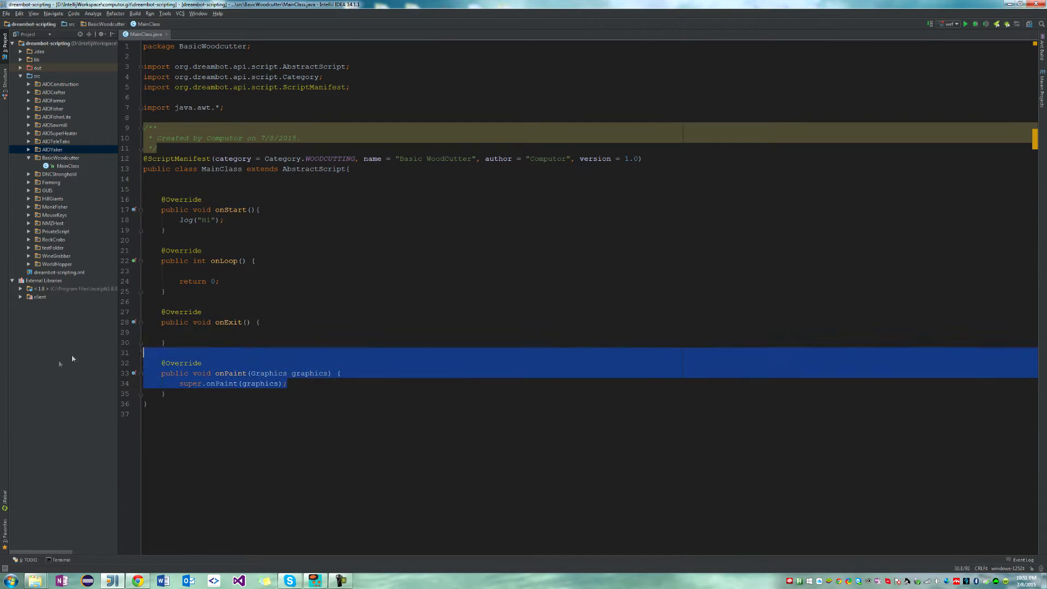
pyautogui.click(287, 383)
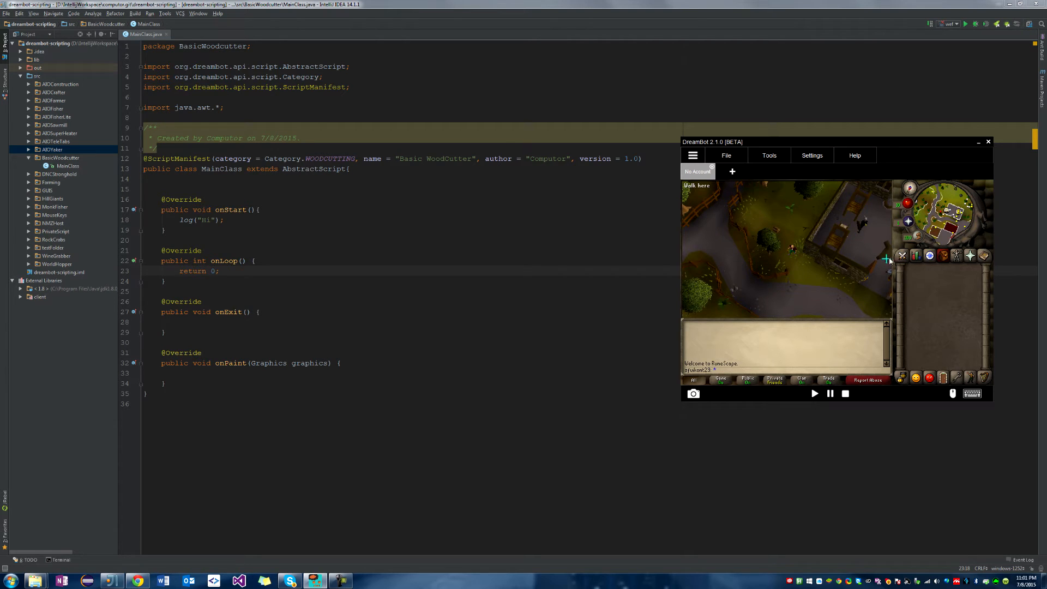
# Step: Walk the character among the trees and view a tree's right-click actions
pyautogui.click(945, 255)
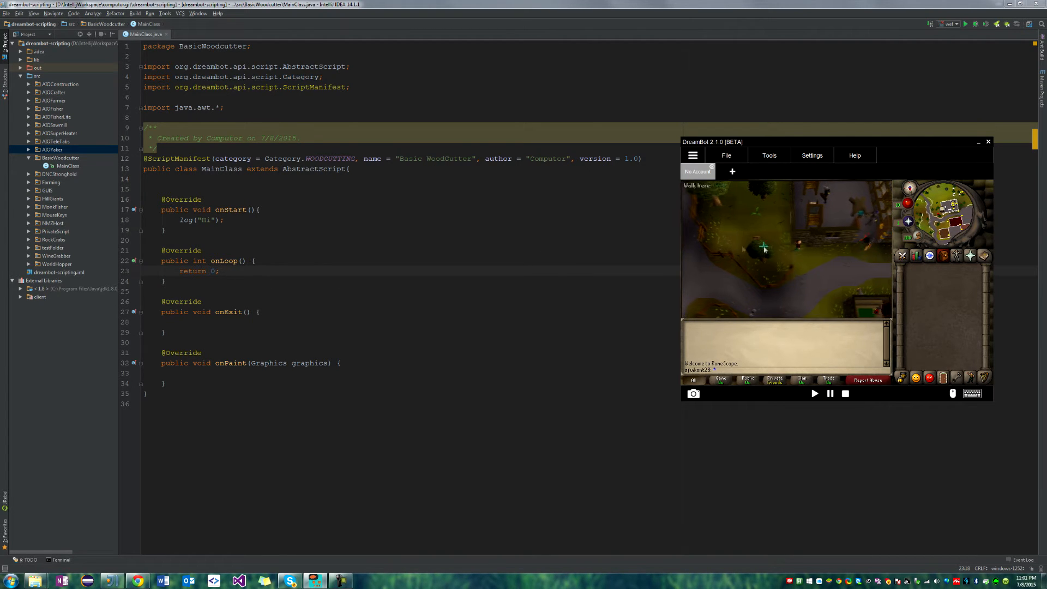
pyautogui.rightClick(752, 242)
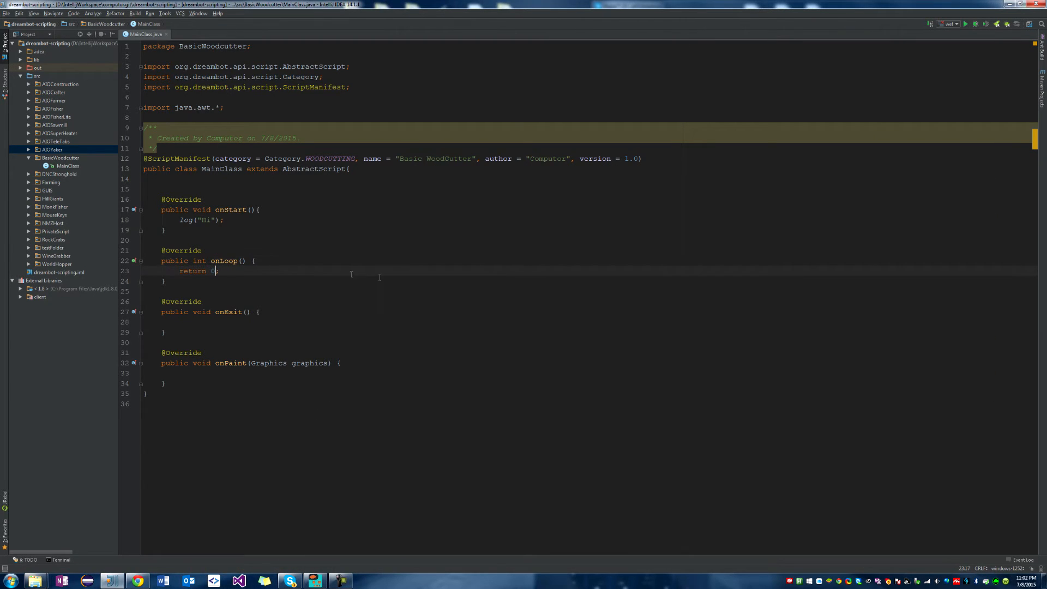
# Step: Add a blank line at the top of onLoop and change its return value to 600
pyautogui.write('100')
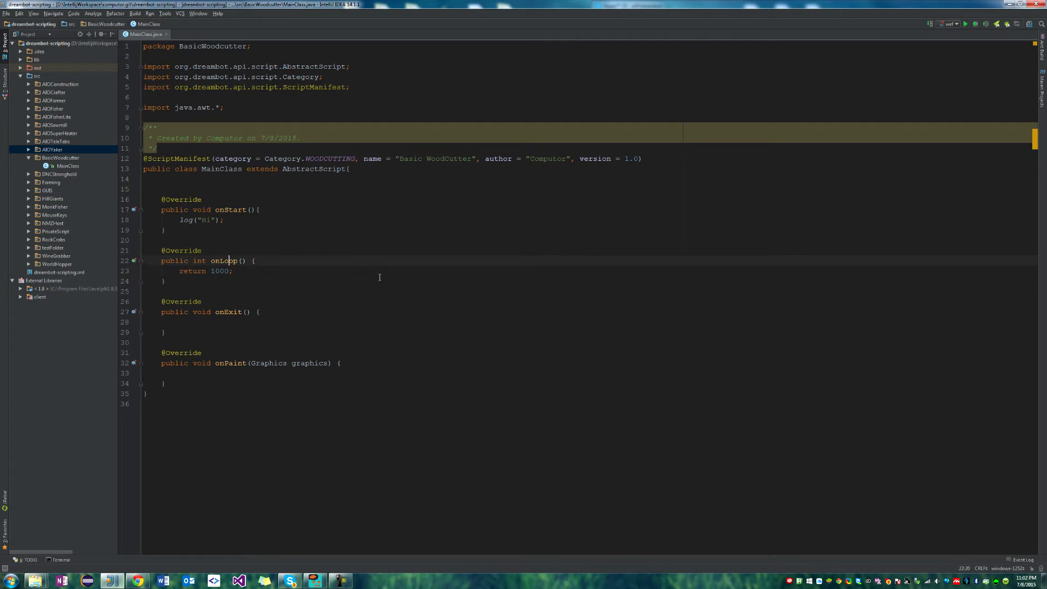
pyautogui.press('enter')
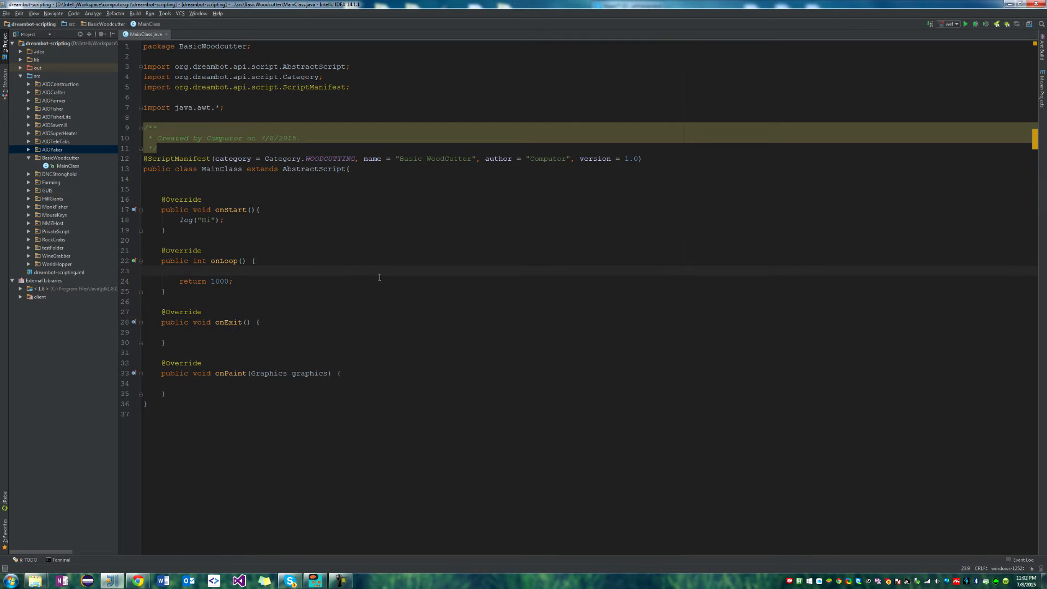
pyautogui.click(181, 280)
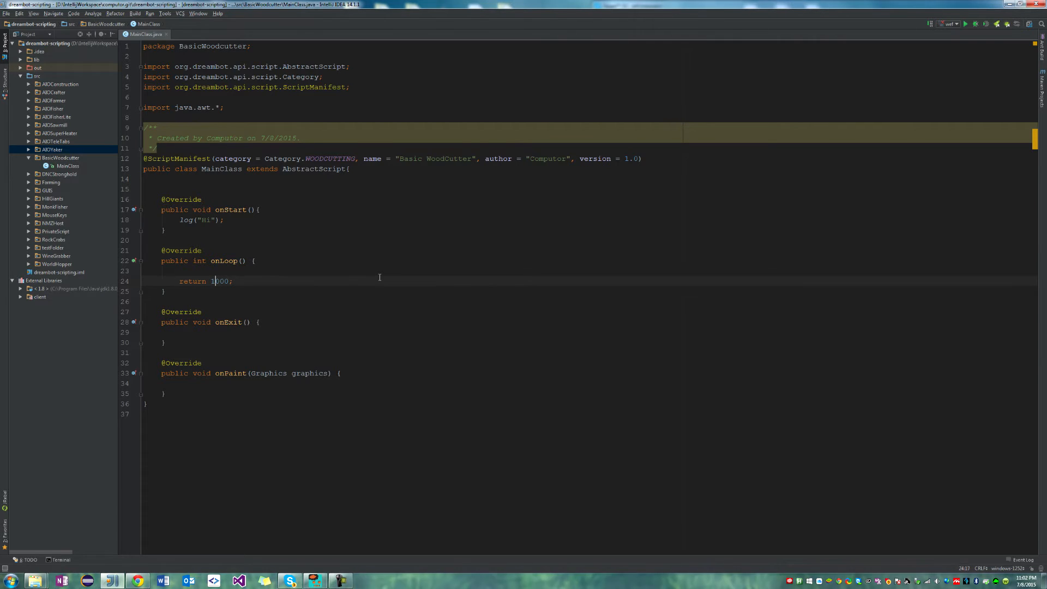
pyautogui.write('6000')
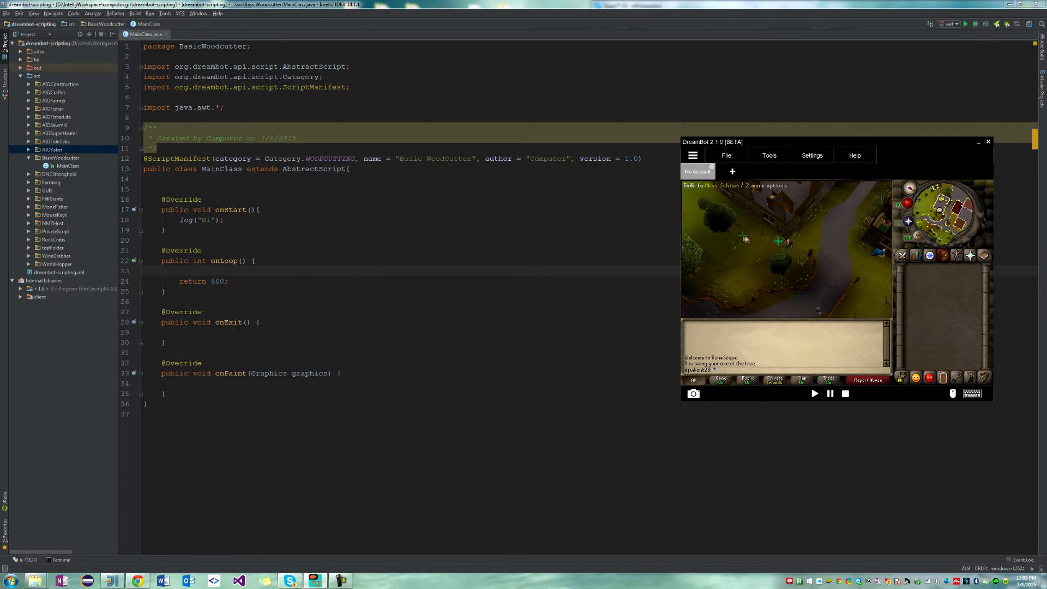
pyautogui.click(840, 274)
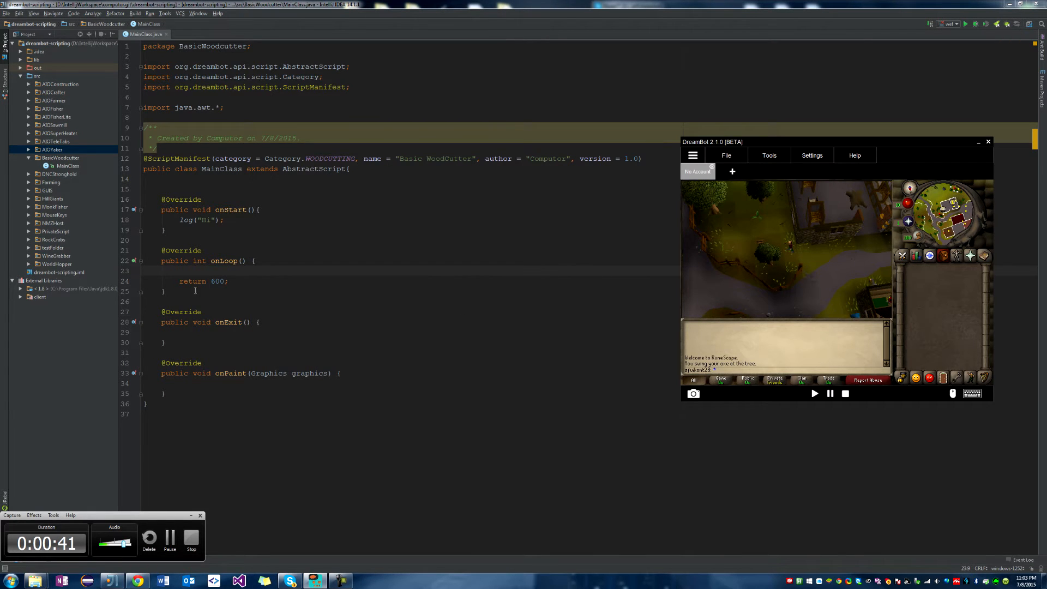
# Step: Start a GameObject assignment from getGameObjects().closest with a lambda filter
pyautogui.write('GameObject tree')
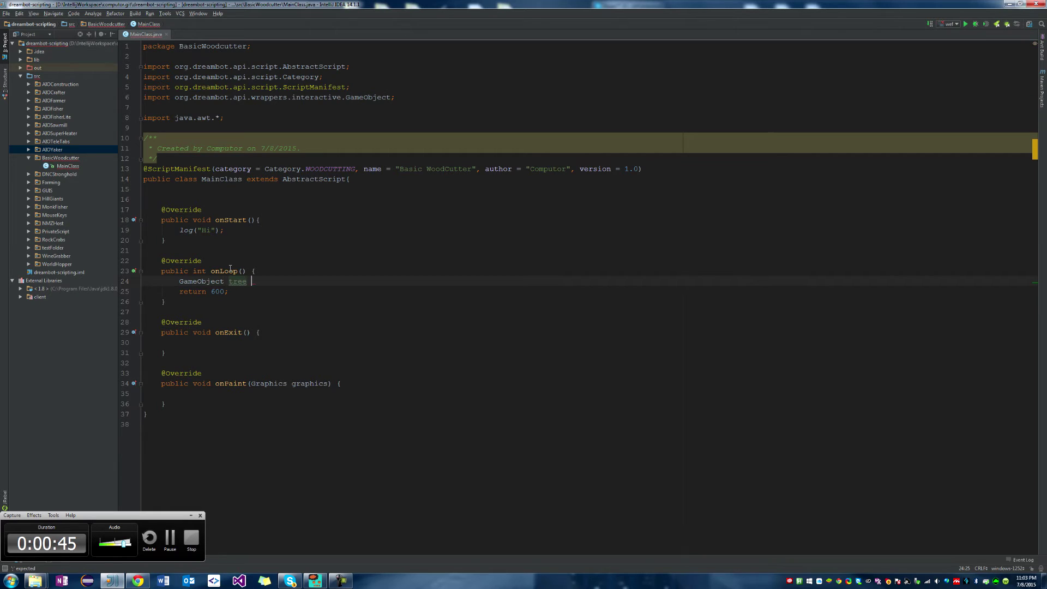
pyautogui.write('= getGameObjects()')
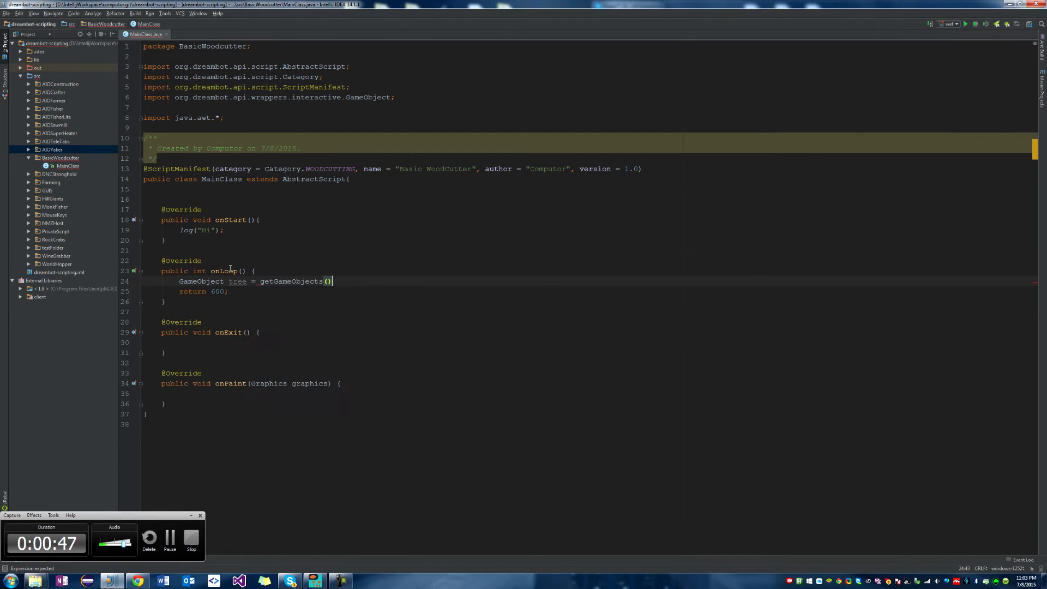
pyautogui.write('.closest(n')
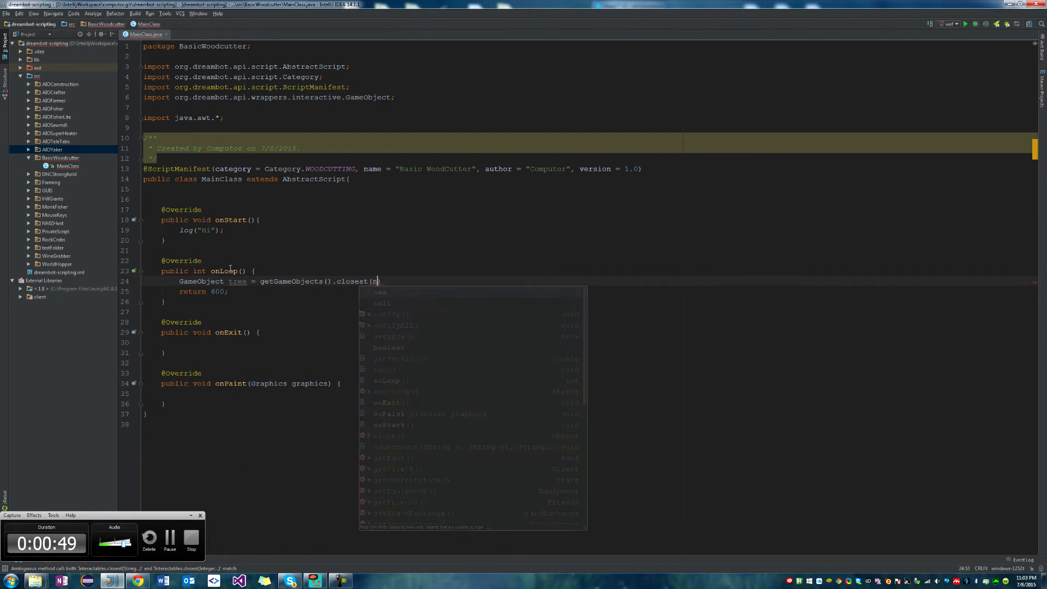
pyautogui.write('gameObject ->')
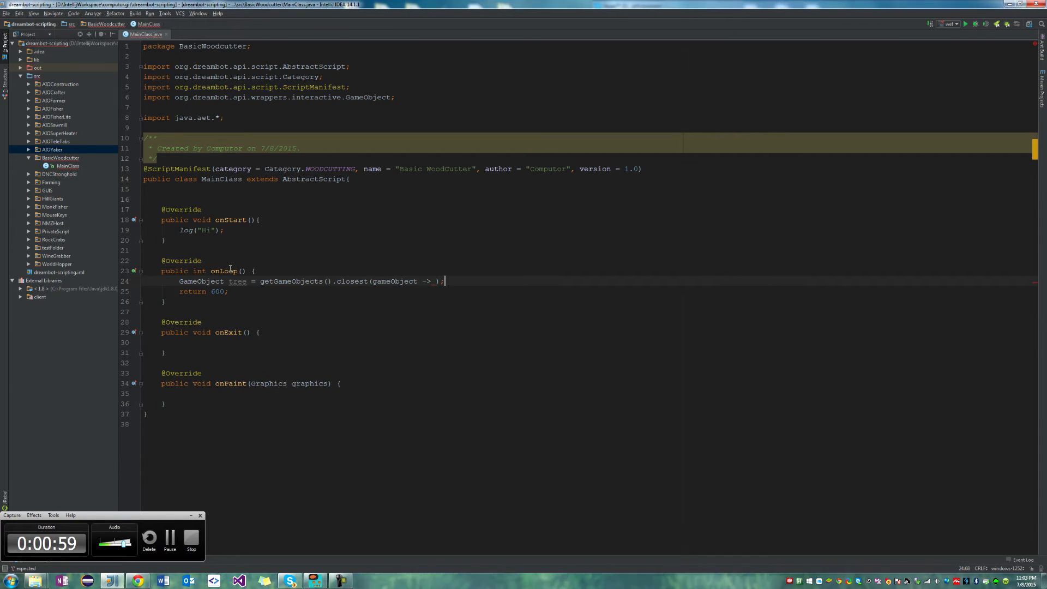
# Step: Declare GameObject tree = getGameObjects().closest(gameObject -> ) and accept the Filter import
pyautogui.write('GameObject')
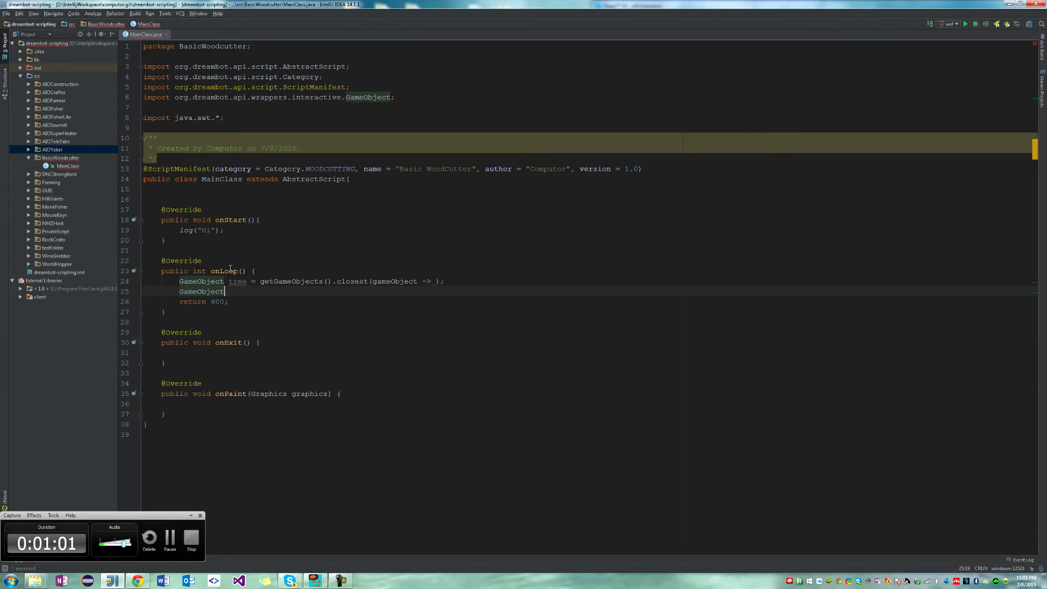
pyautogui.write('tree =')
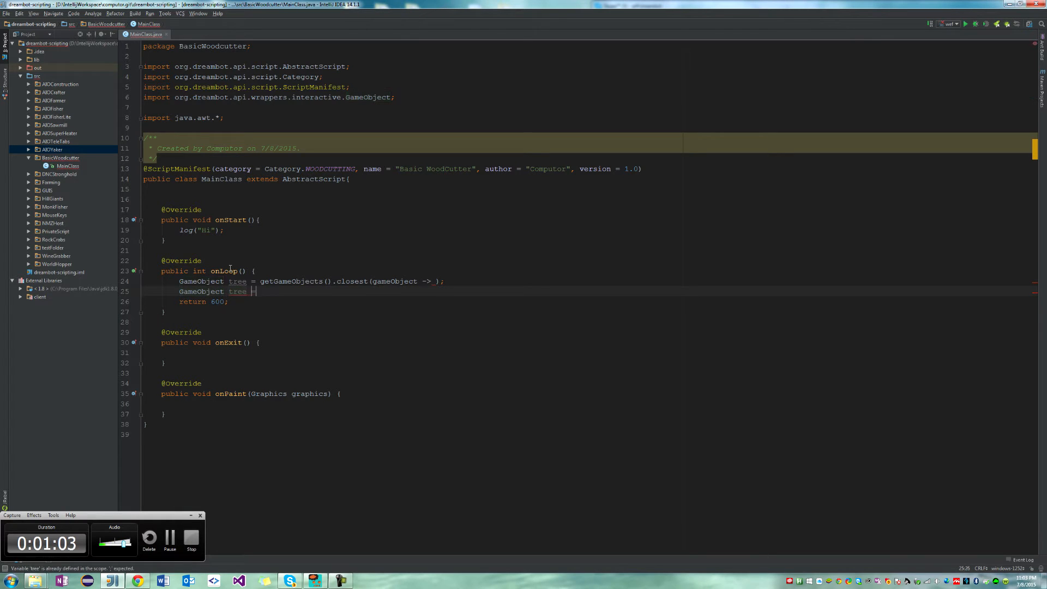
pyautogui.write('.')
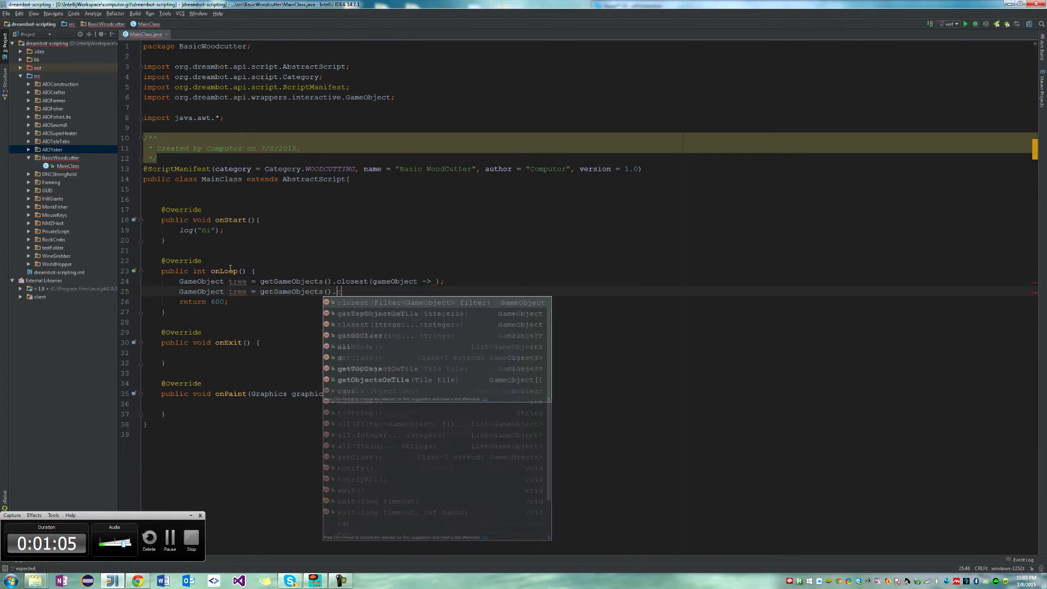
pyautogui.click(350, 302)
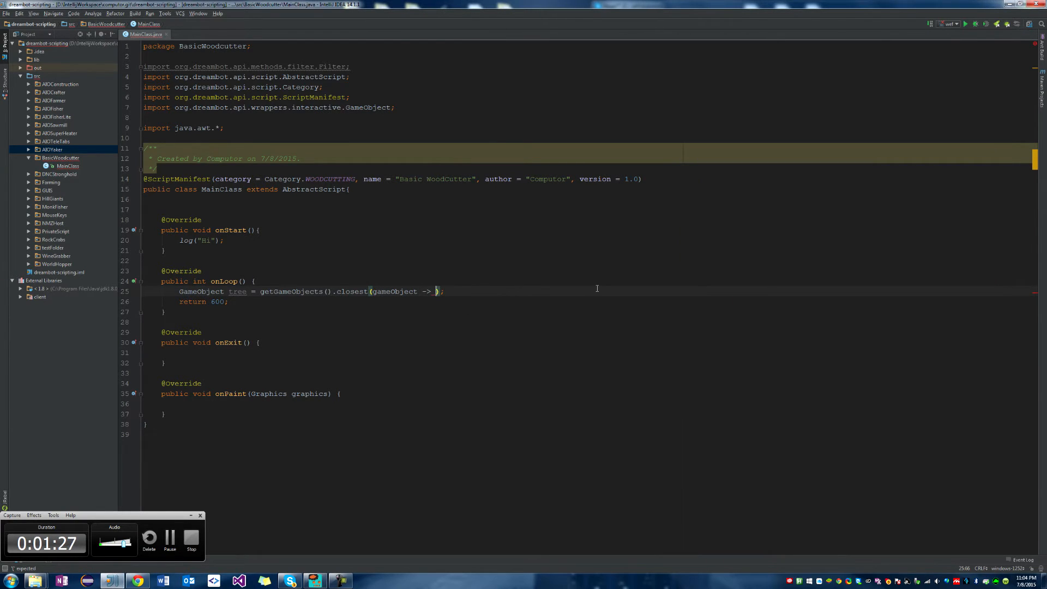
# Step: Write the lambda as gameObject -> gameObject != null, then bring the DreamBot client forward
pyautogui.write('gameObject !=')
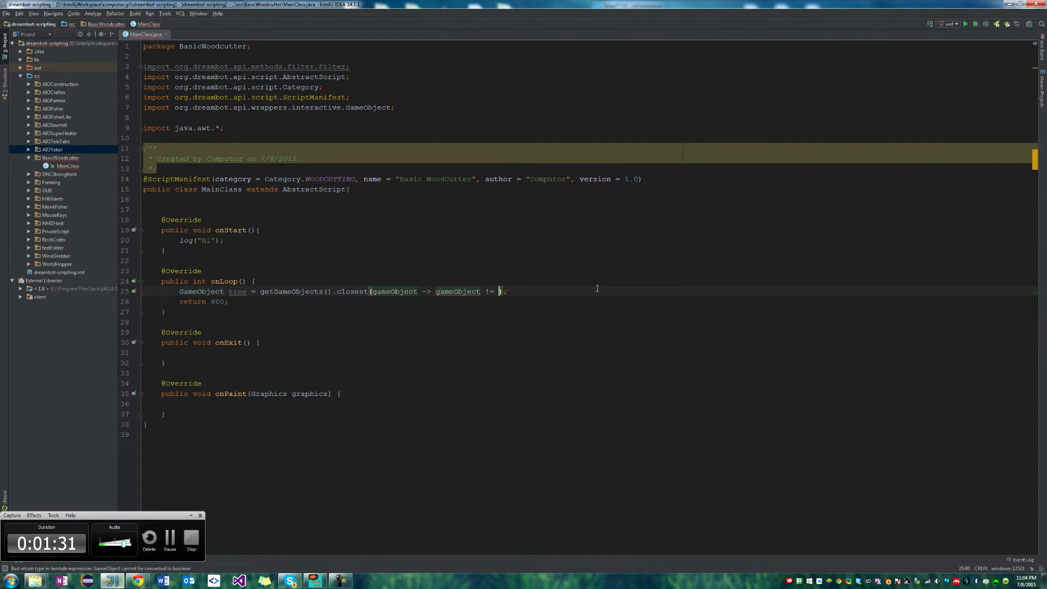
pyautogui.write('null')
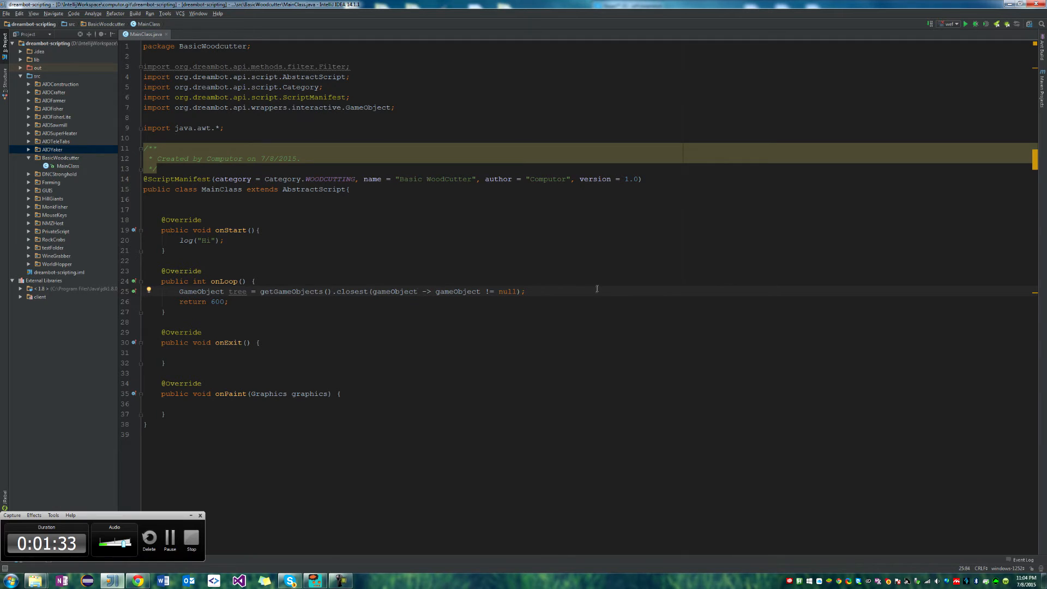
pyautogui.moveTo(368, 289)
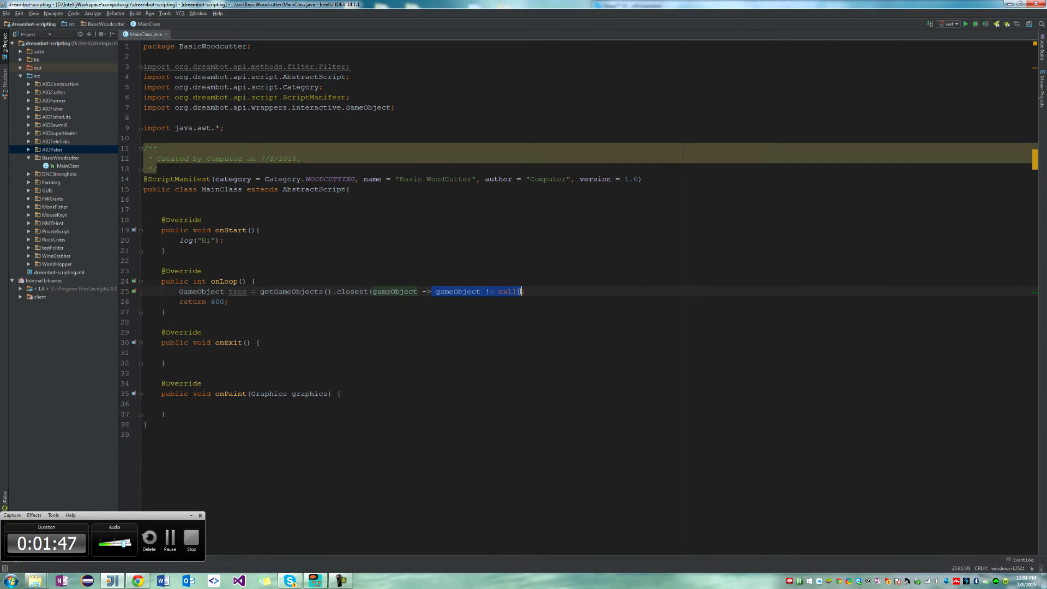
pyautogui.click(516, 291)
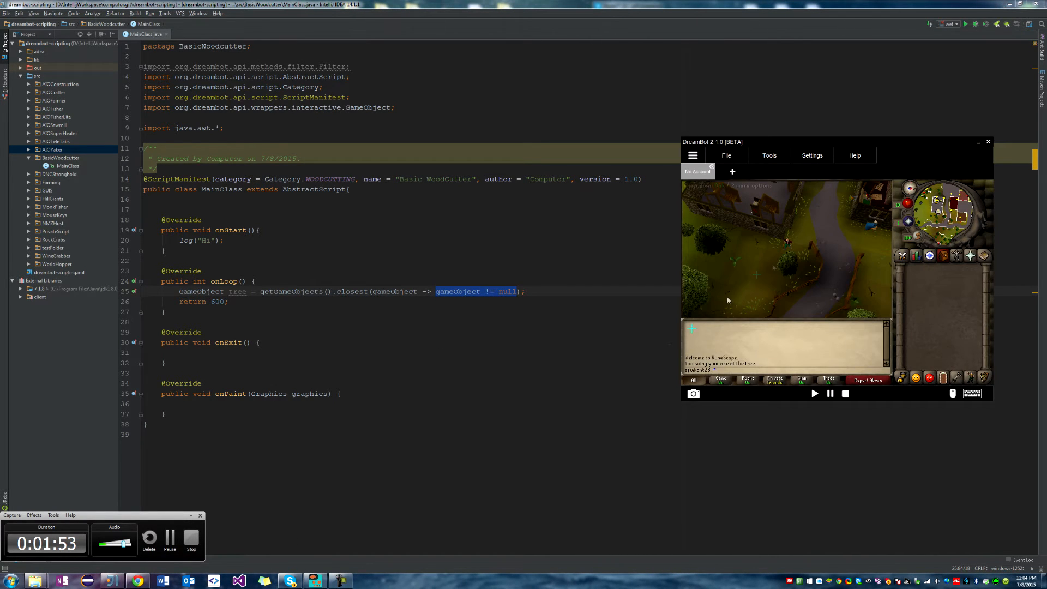
# Step: Inspect the right-click actions of two in-game objects in the DreamBot client
pyautogui.rightClick(773, 257)
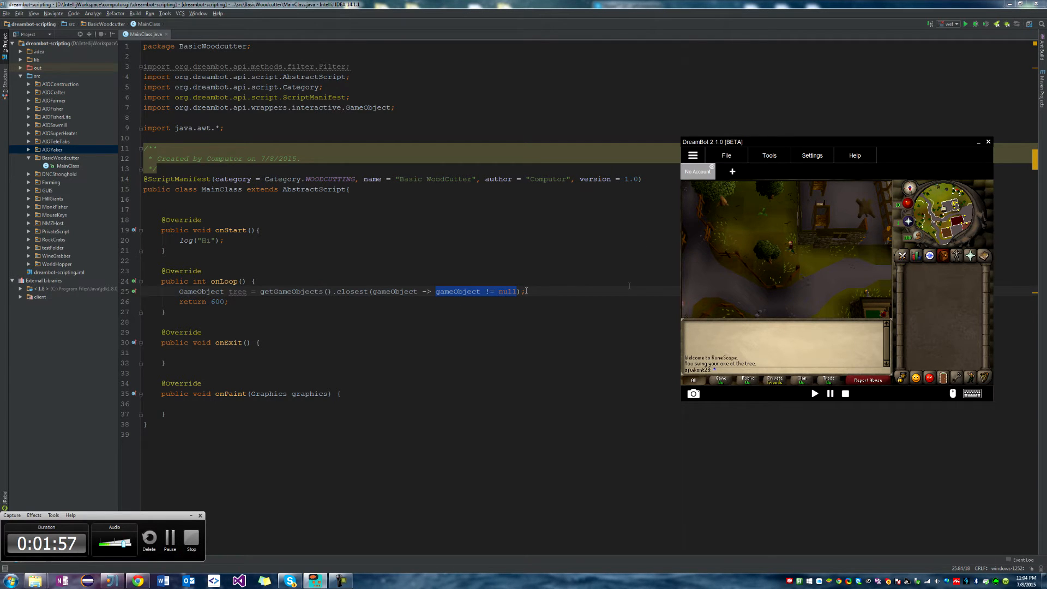
pyautogui.rightClick(771, 260)
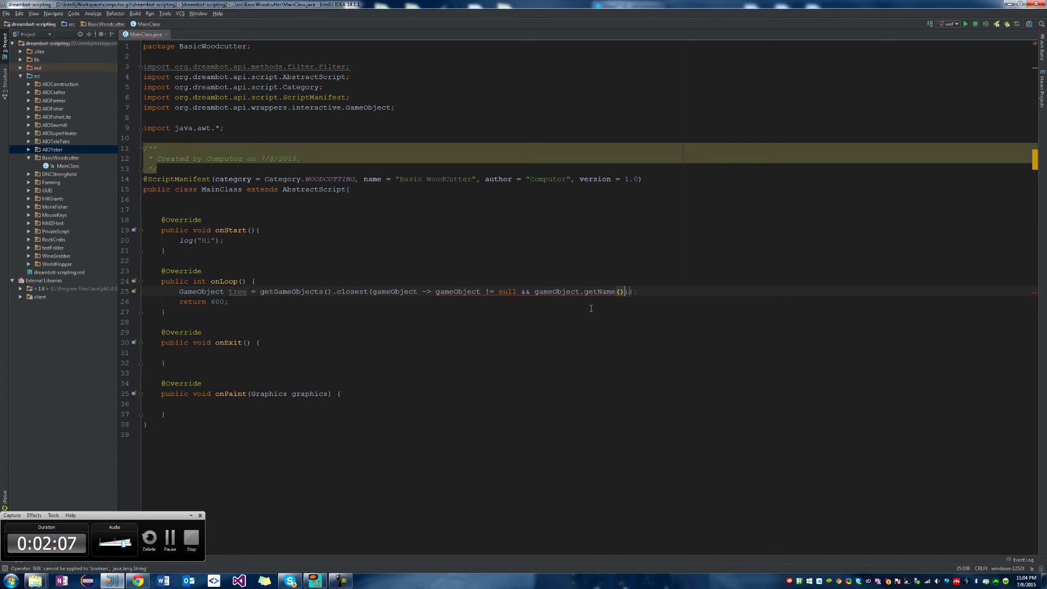
# Step: Extend the filter with gameObject.getName().equals("Tree") and start a second getName() Tree comparison
pyautogui.write('.equals("")')
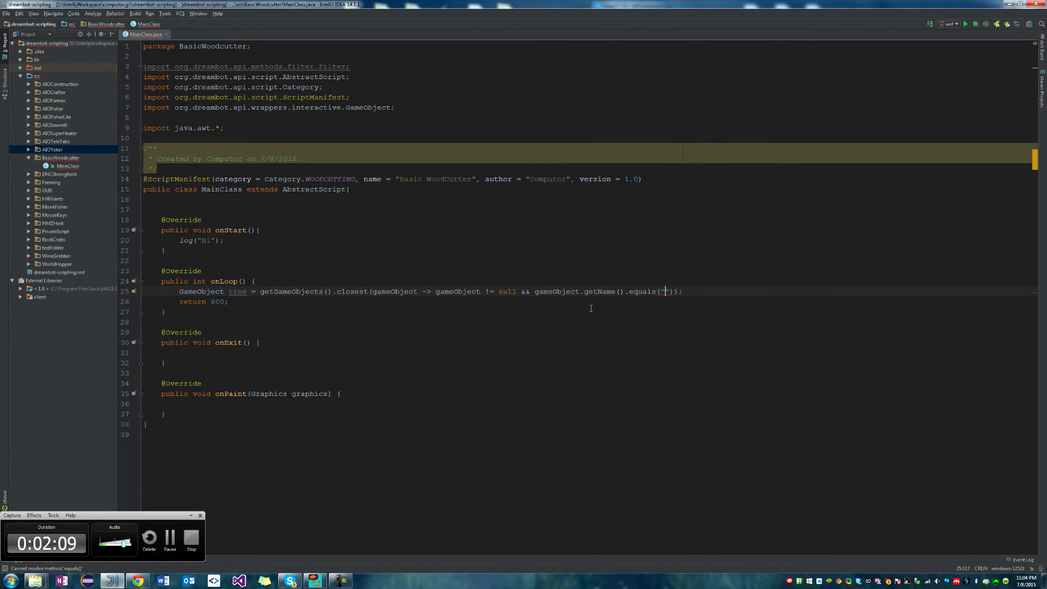
pyautogui.write('Tree')
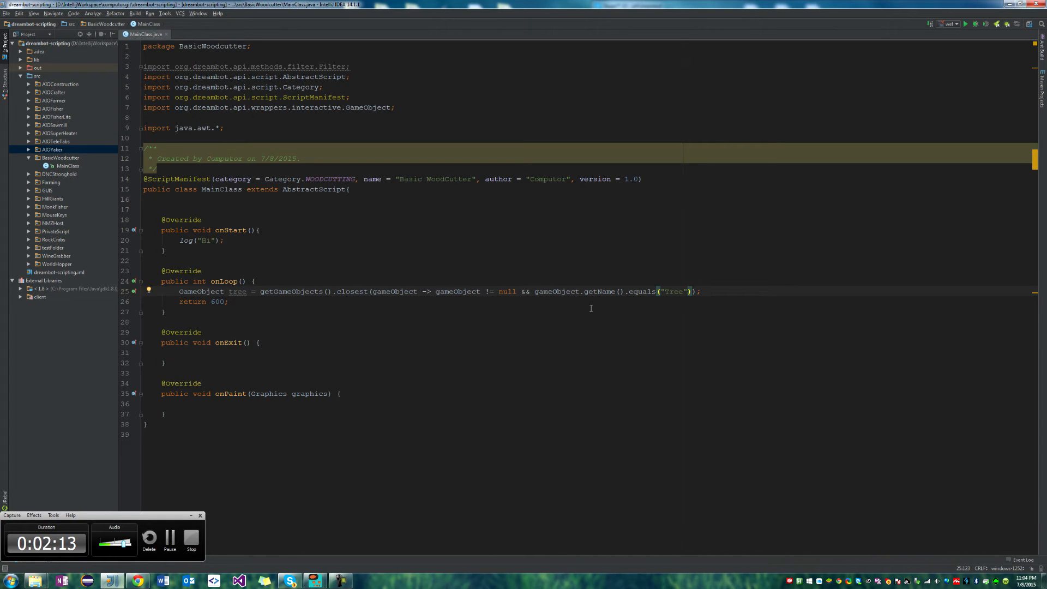
pyautogui.moveTo(571, 309)
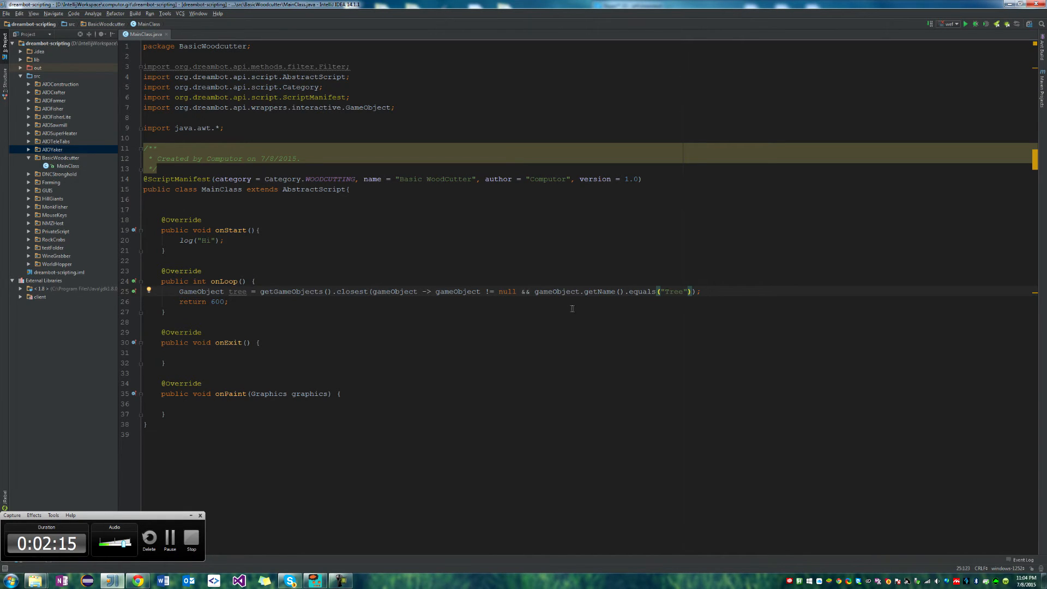
pyautogui.doubleClick(574, 291)
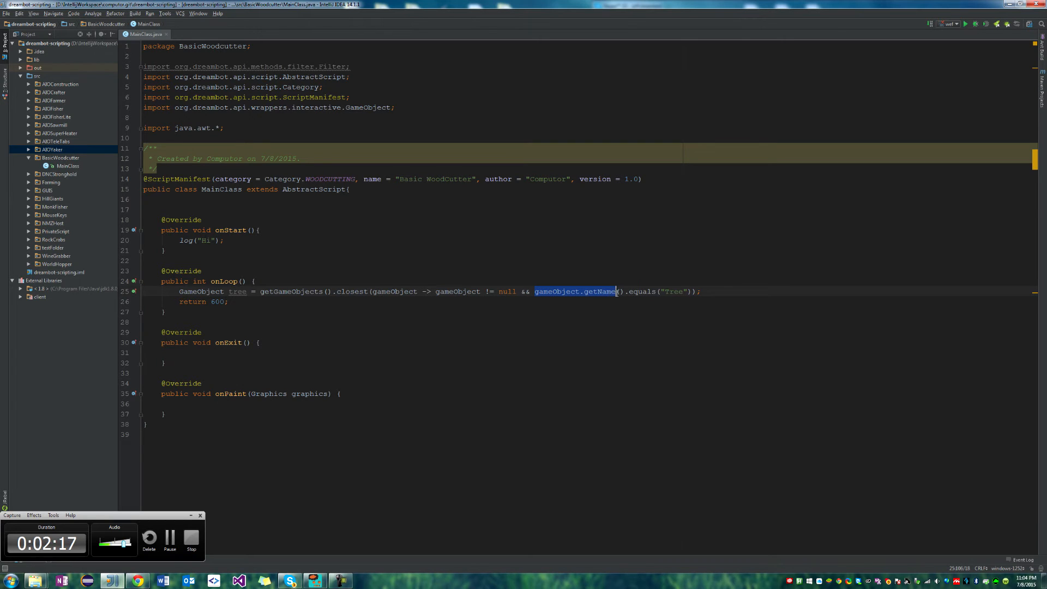
pyautogui.click(687, 291)
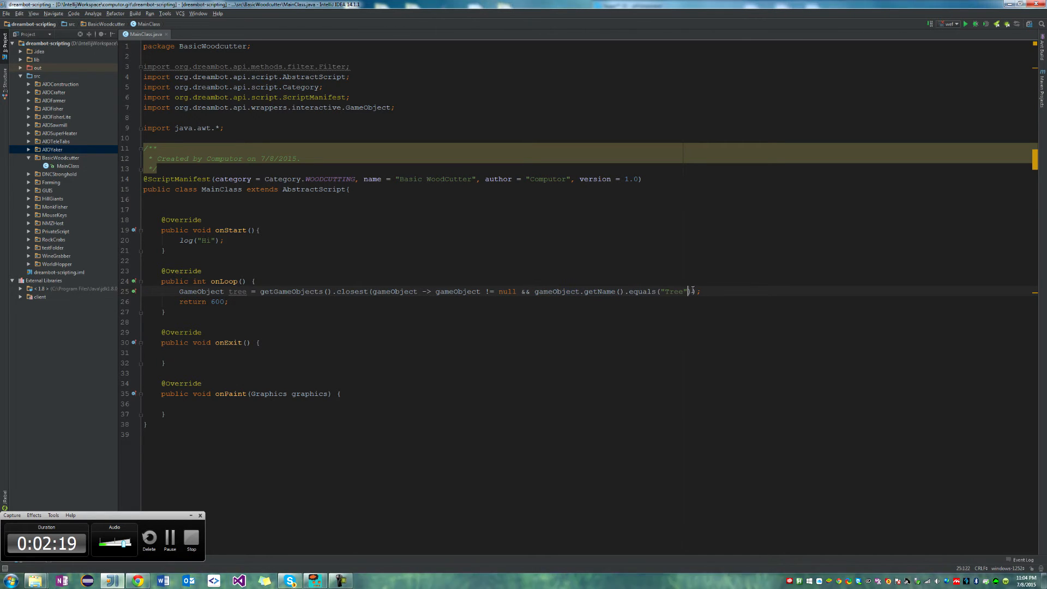
pyautogui.write('&& gameObject')
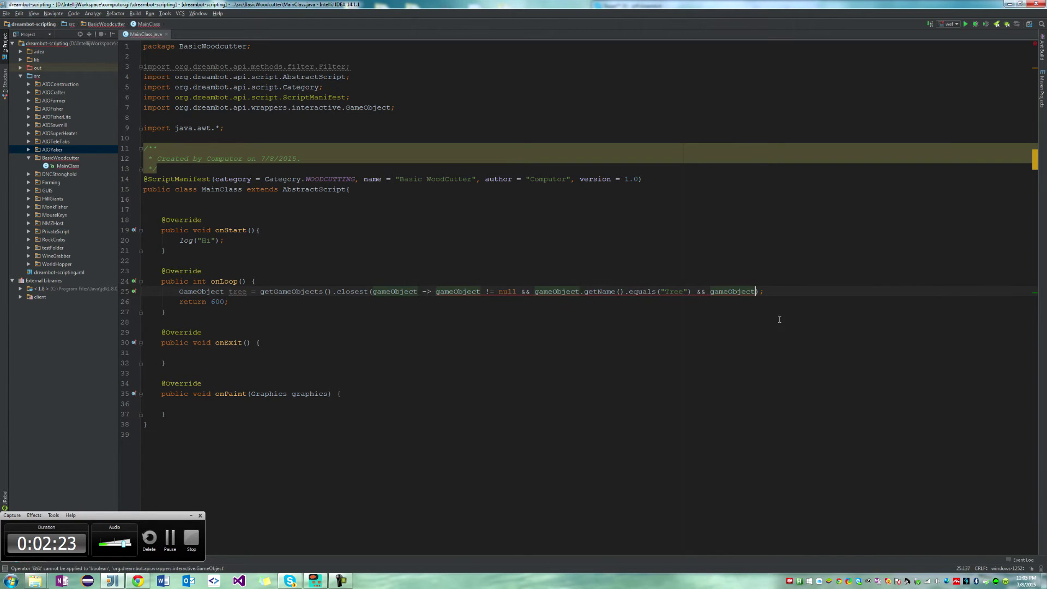
pyautogui.write('.getName() == "')
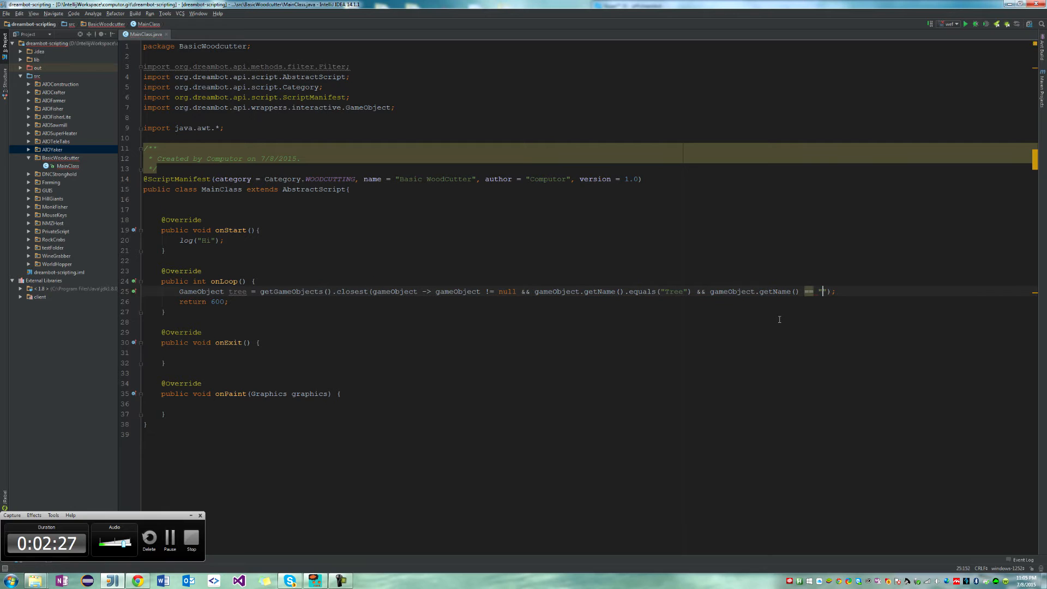
pyautogui.write('Tree')
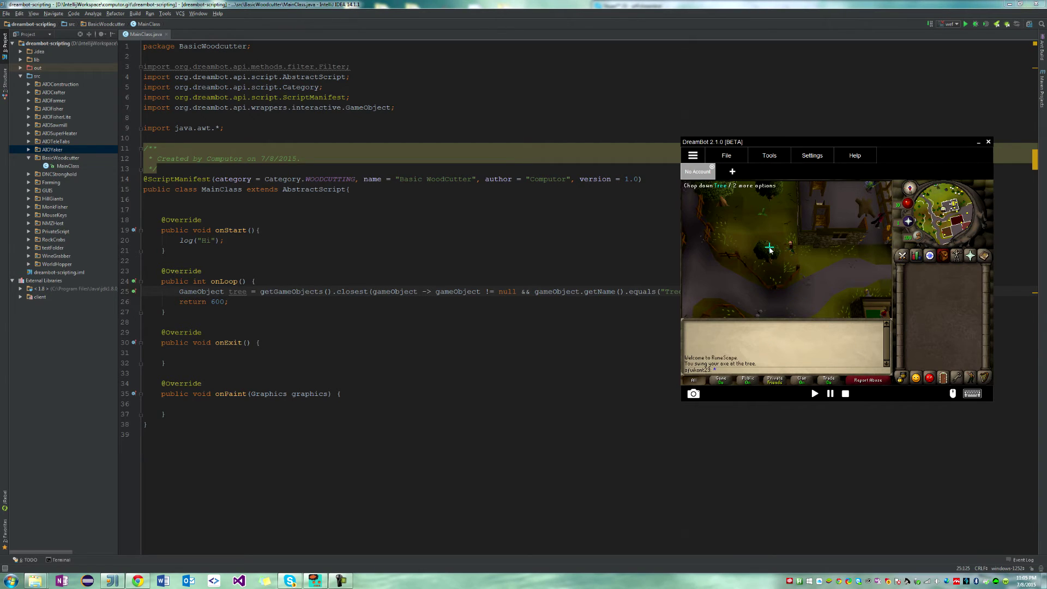
# Step: Check a tree's in-game actions, then begin another && gameObject condition after the Tree check
pyautogui.rightClick(769, 250)
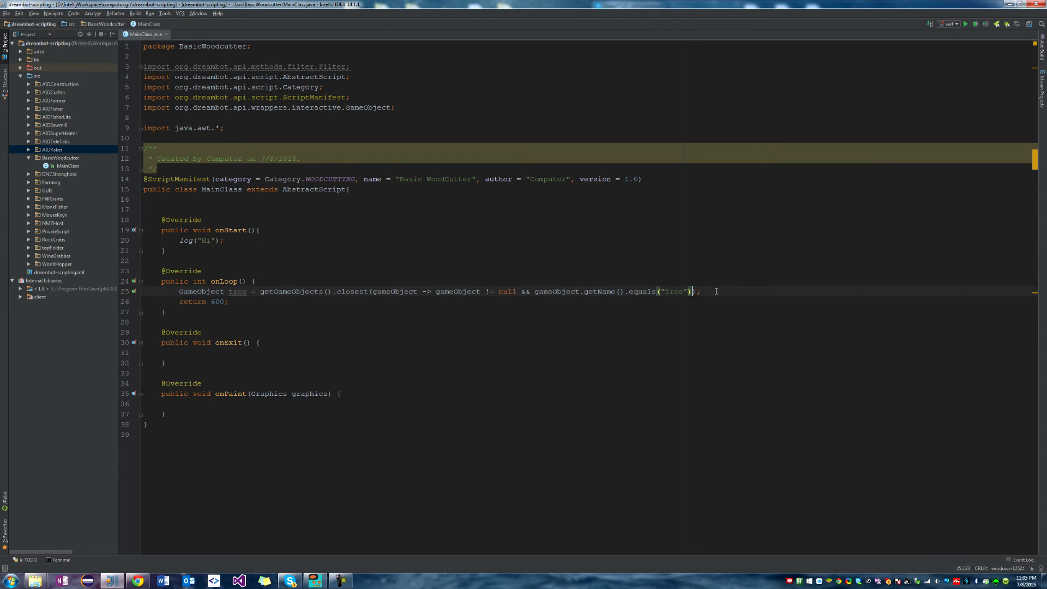
pyautogui.write('&& gameObject.hasAction("C')
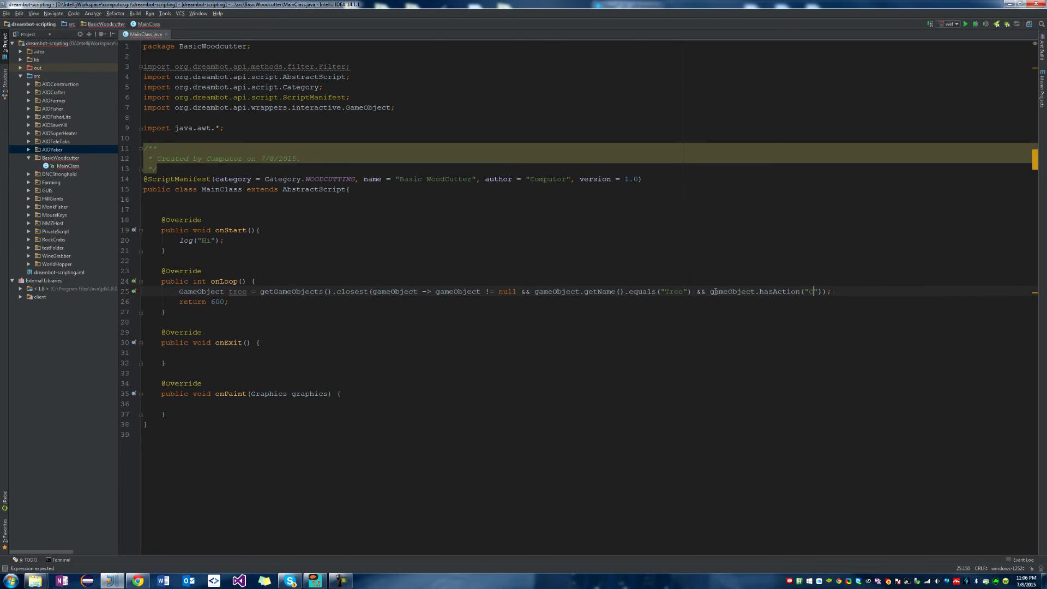
# Step: Finish hasAction("Chop down"), verify the tree's Chop down action in game, then delete that condition
pyautogui.write('hop down')
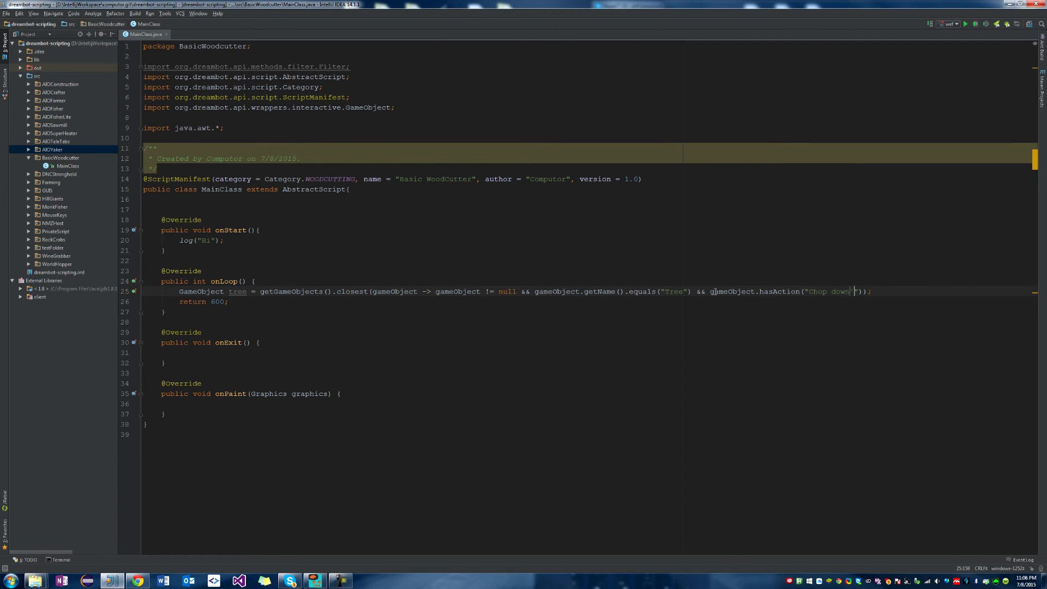
pyautogui.click(313, 580)
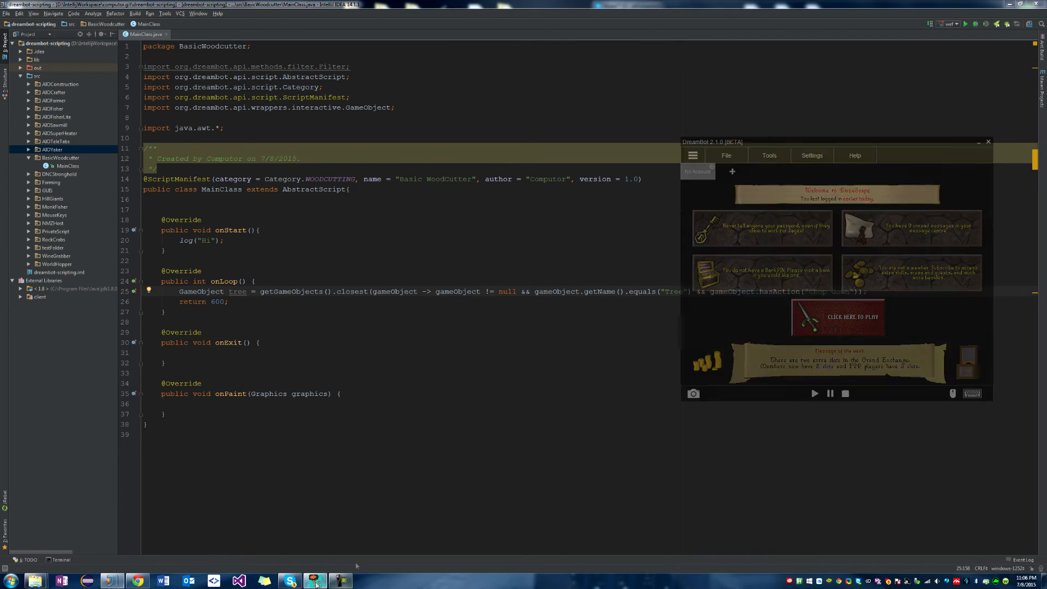
pyautogui.click(837, 317)
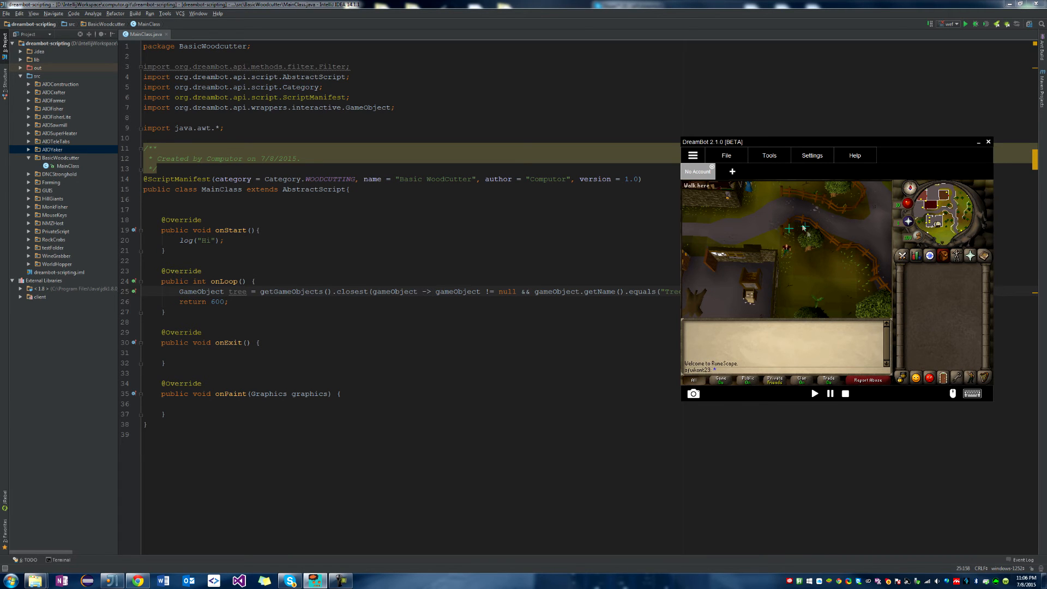
pyautogui.rightClick(804, 229)
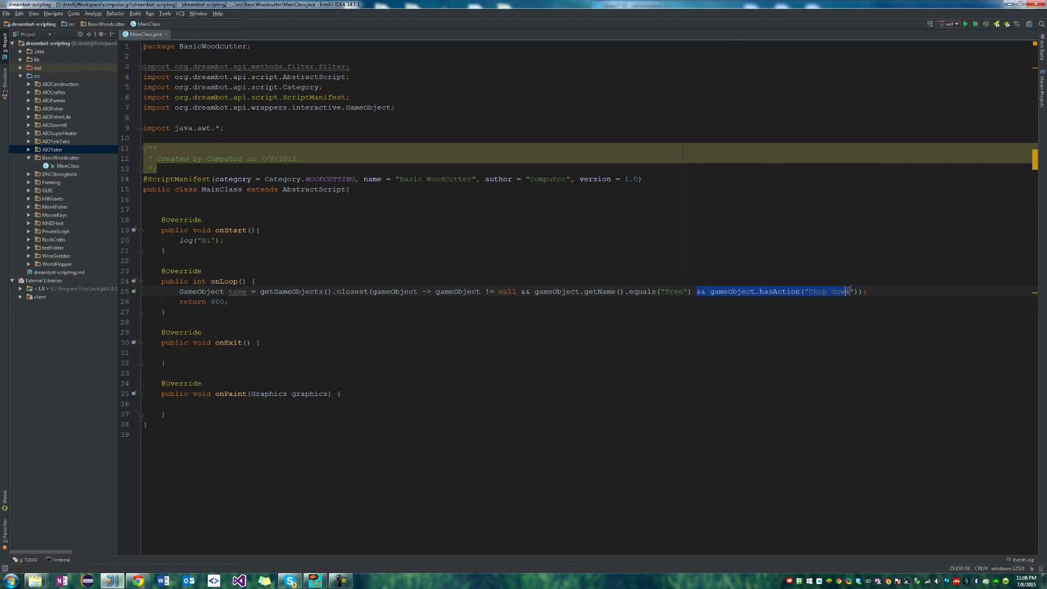
pyautogui.press('Delete')
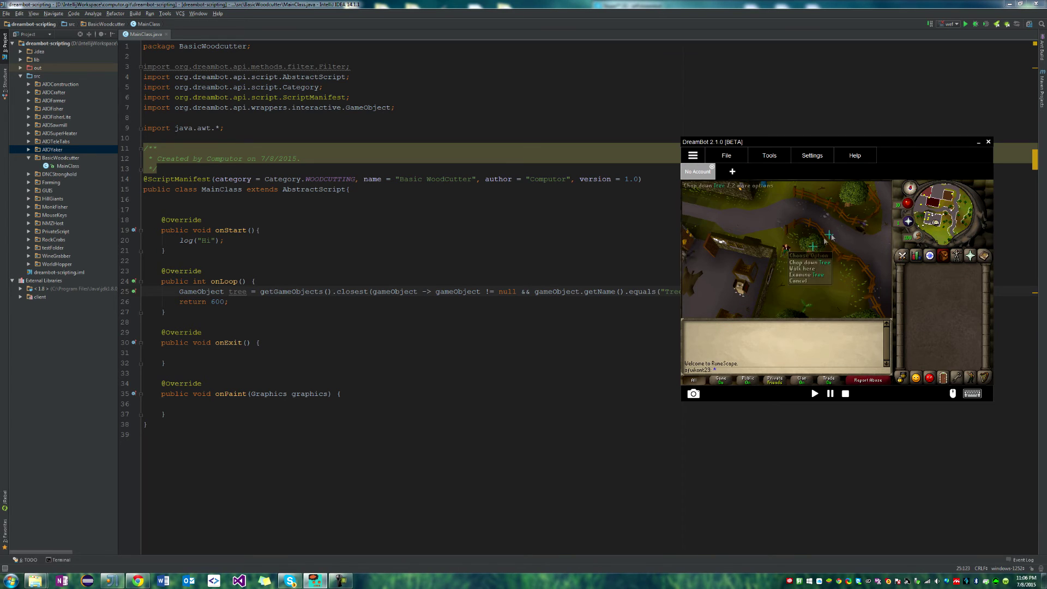
pyautogui.click(805, 269)
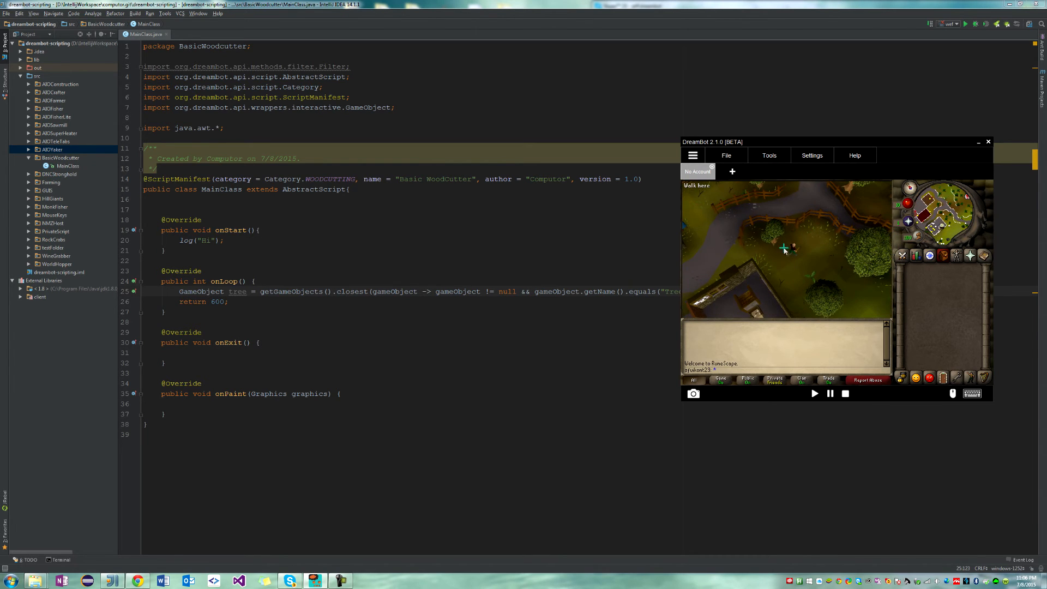
pyautogui.rightClick(784, 249)
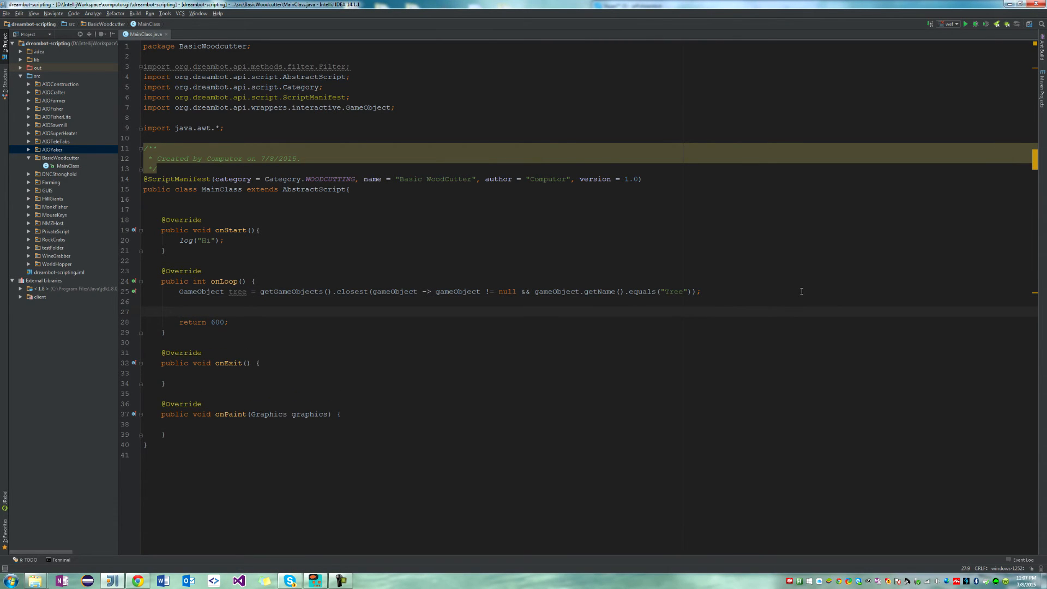
# Step: Add tree.interact("Chop down"); after the tree lookup, confirming the action name in the client
pyautogui.write('tree')
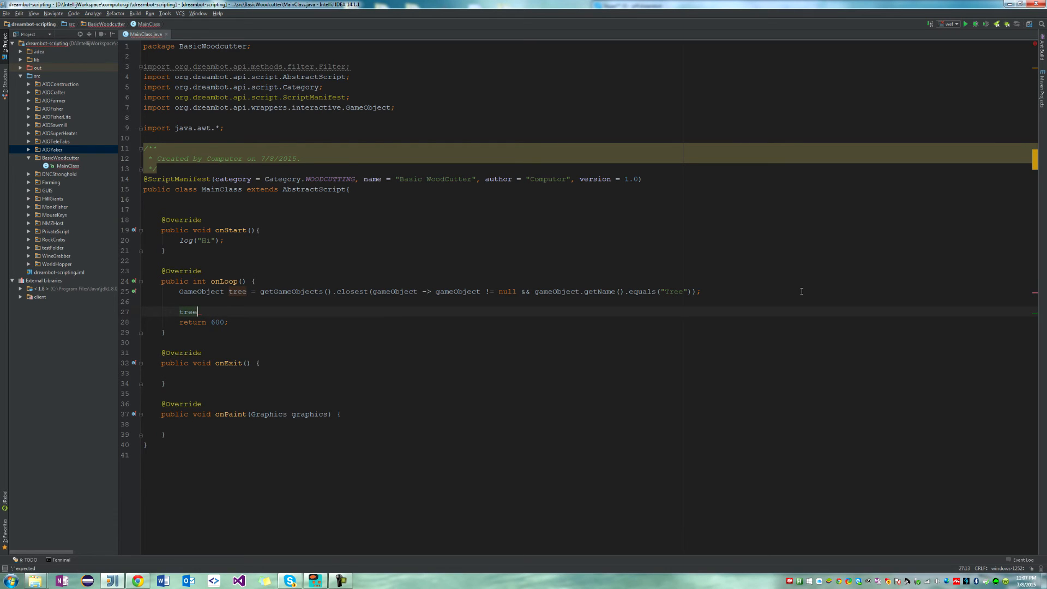
pyautogui.write('.in')
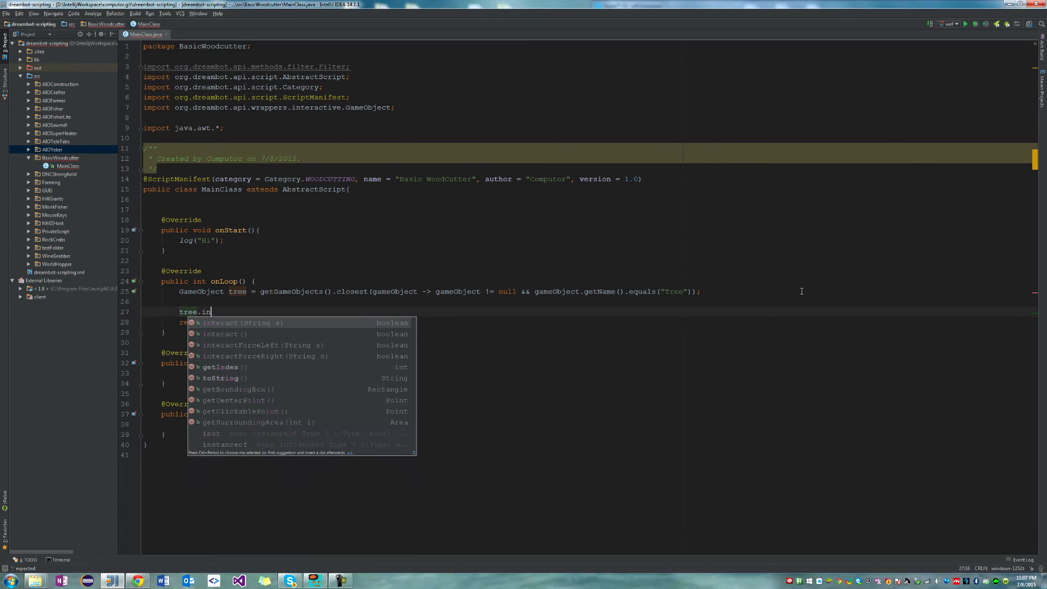
pyautogui.click(244, 322)
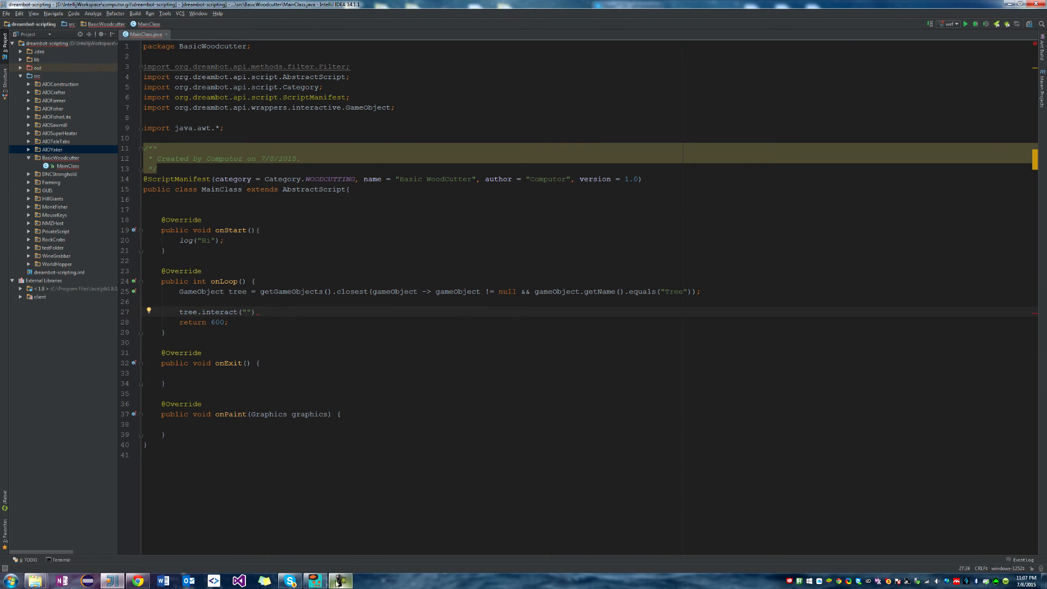
pyautogui.click(340, 579)
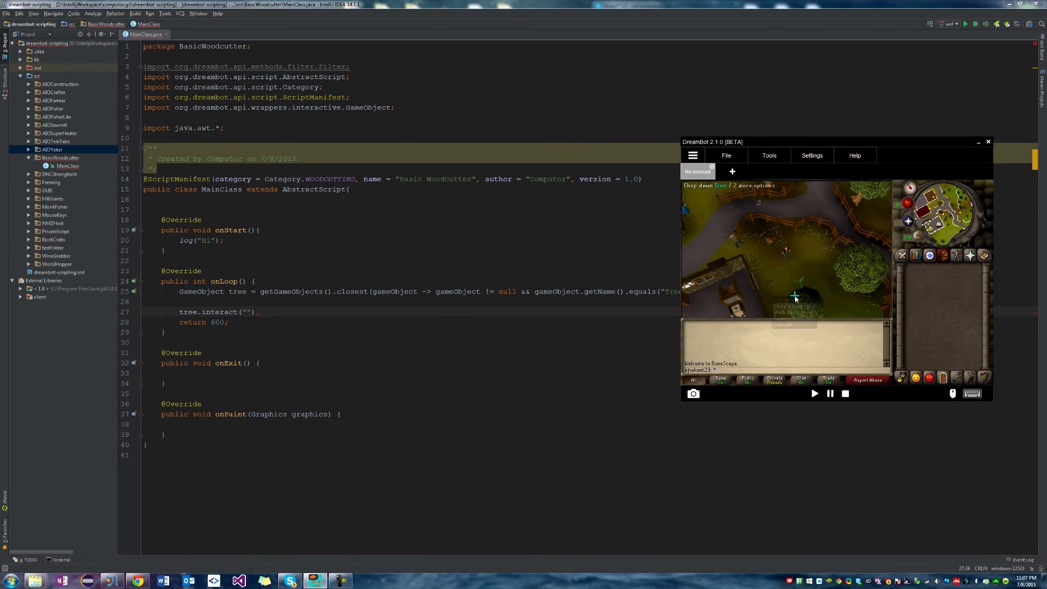
pyautogui.rightClick(791, 310)
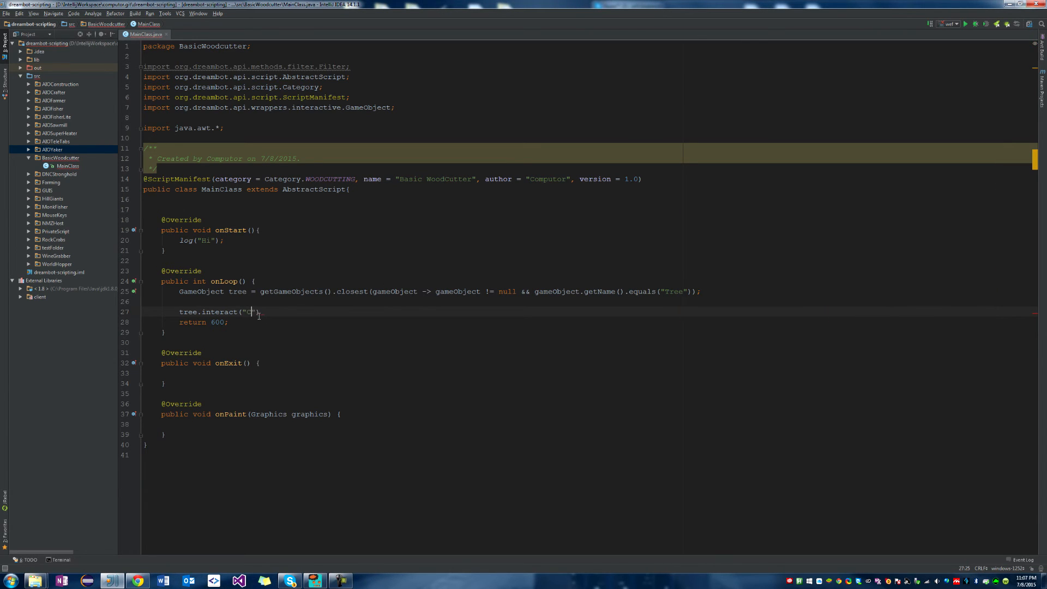
pyautogui.write('hop down')
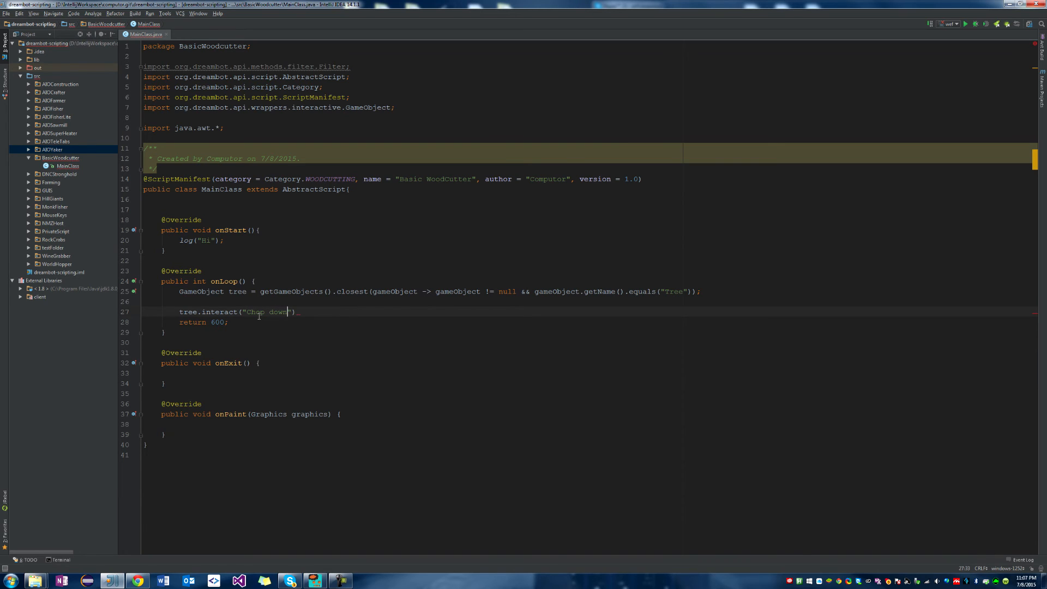
pyautogui.write(';')
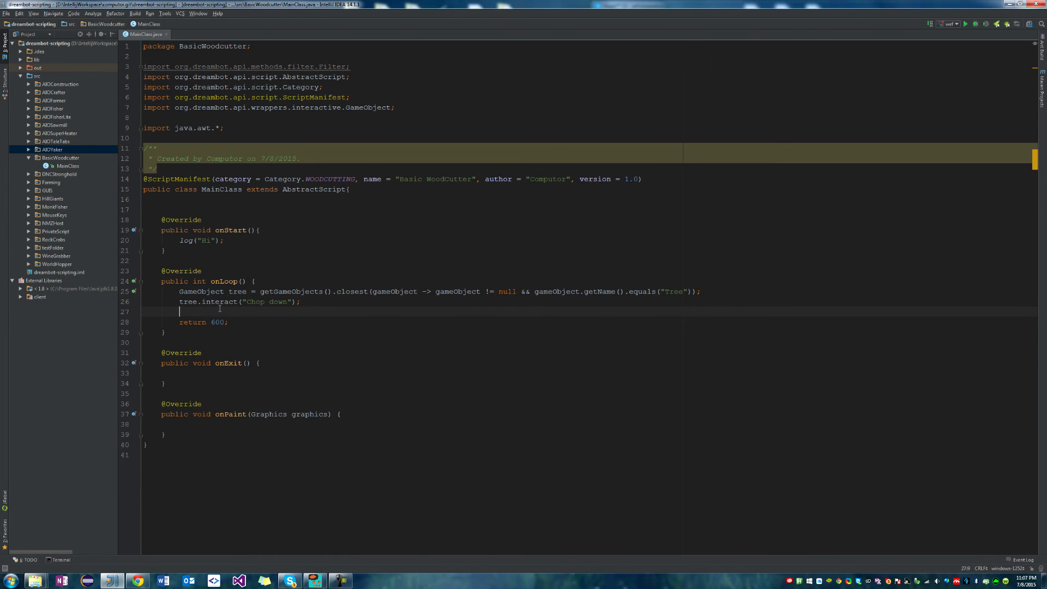
pyautogui.click(301, 301)
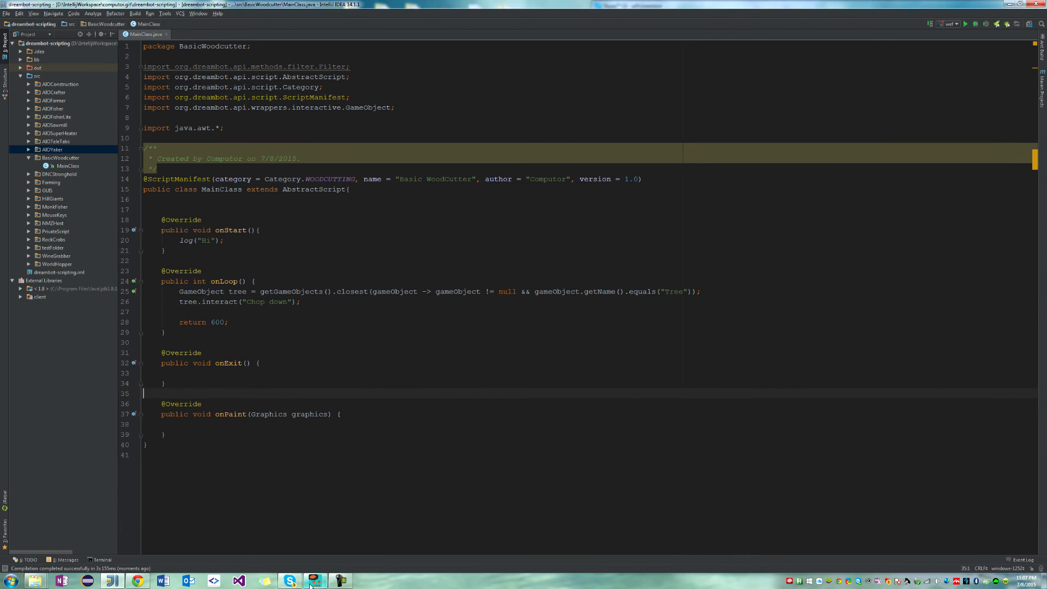
pyautogui.click(315, 579)
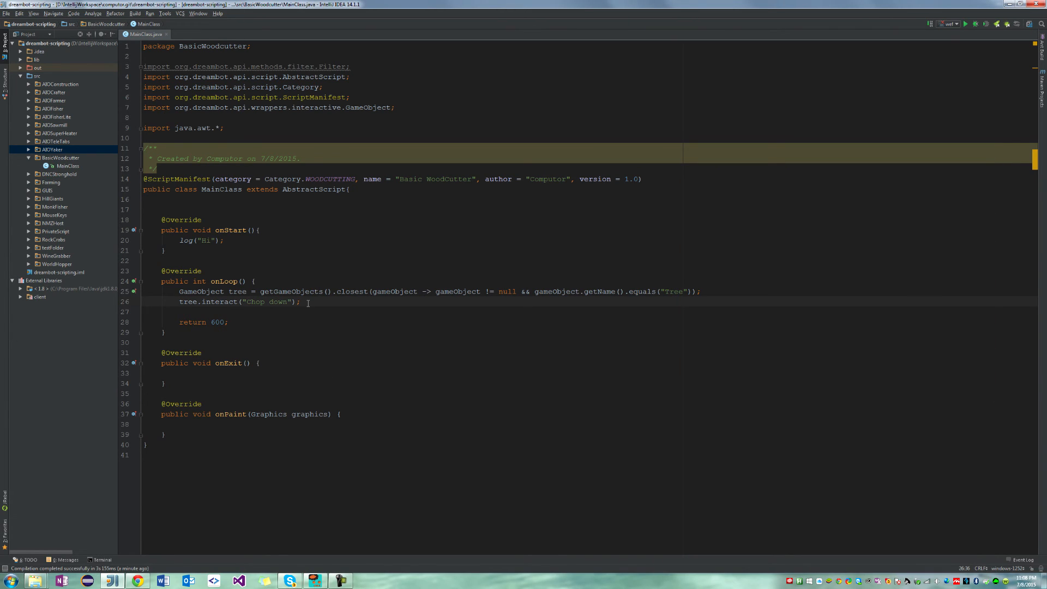
# Step: Wrap the interact call in an if block containing sleepUntil(() -> _, 8000), and start an int declaration
pyautogui.write('if(')
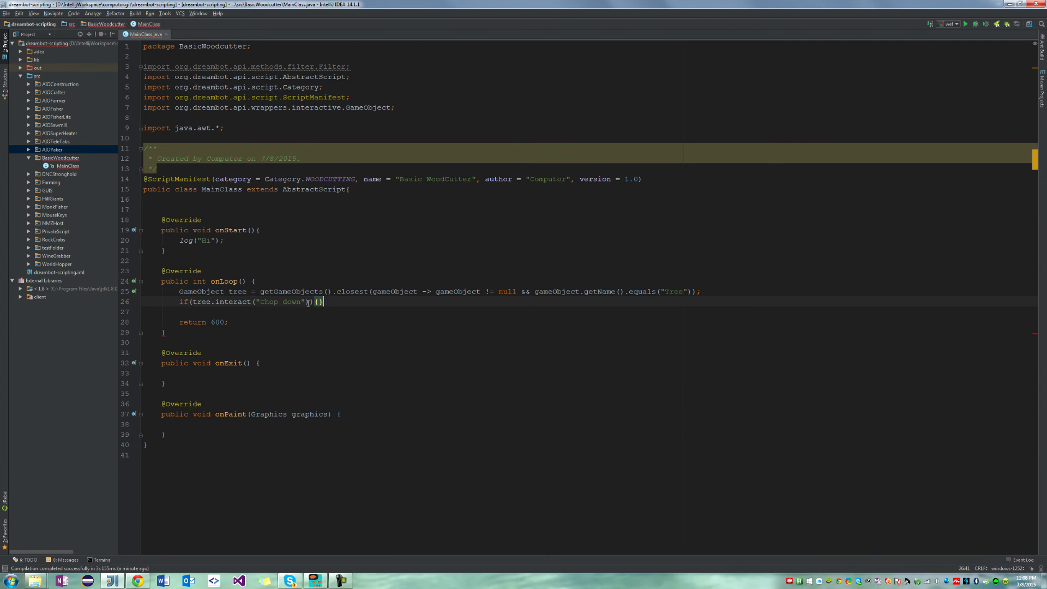
pyautogui.press('enter')
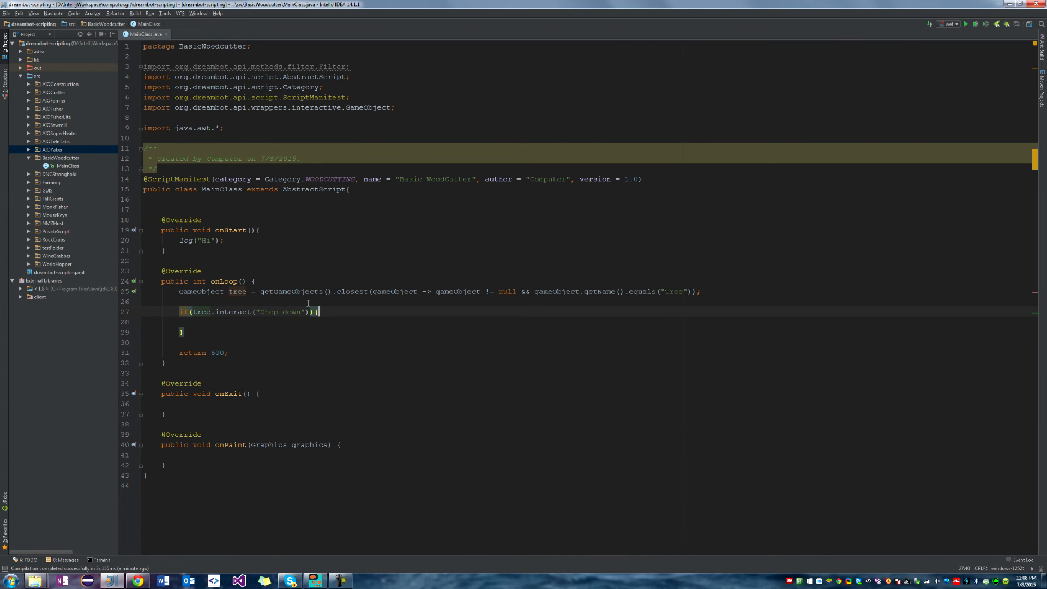
pyautogui.click(234, 312)
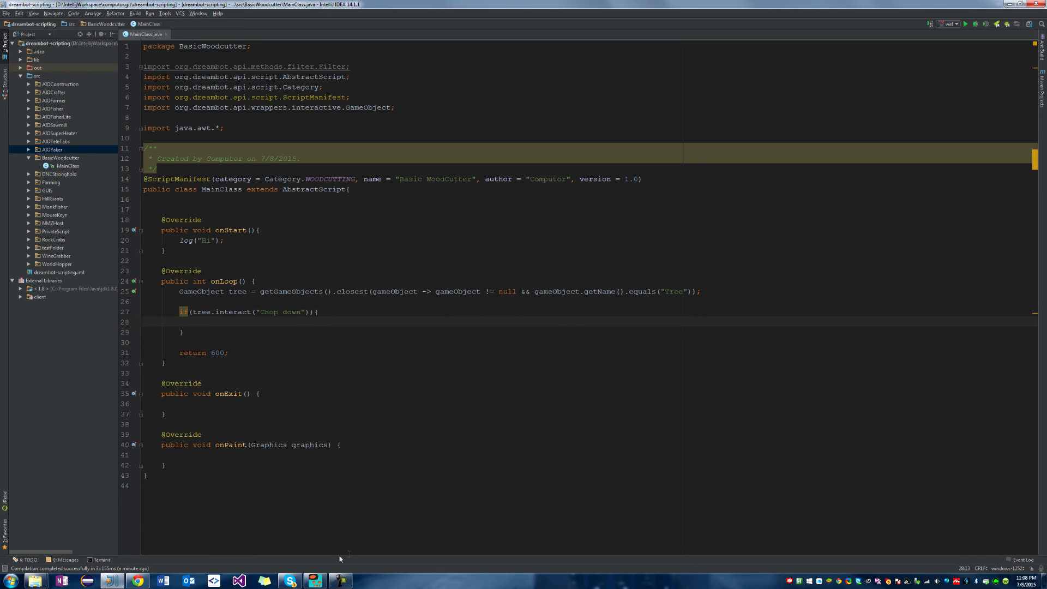
pyautogui.moveTo(266, 324)
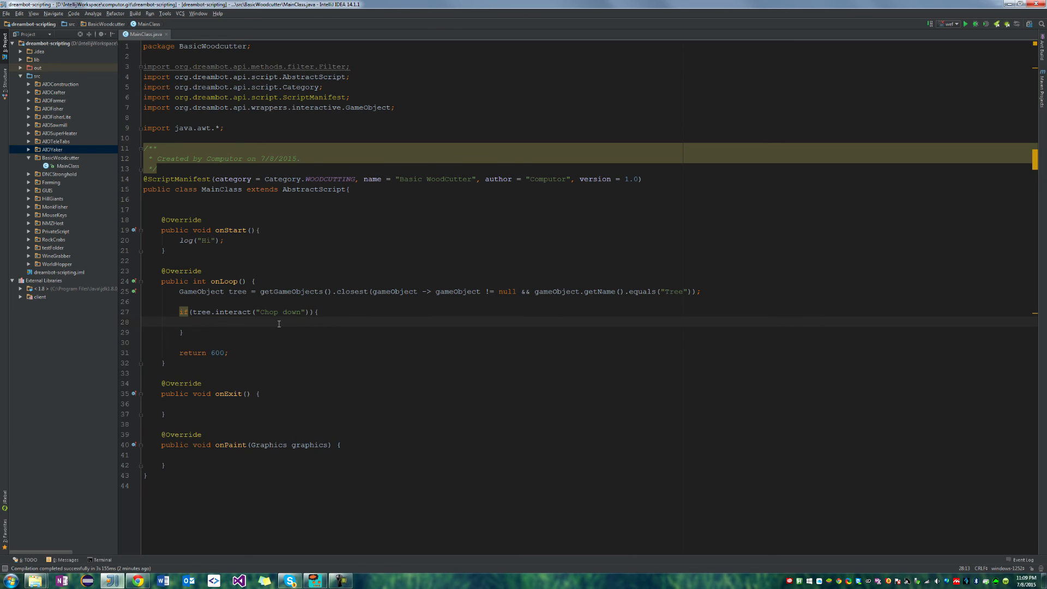
pyautogui.write('sleepUntil(() ->')
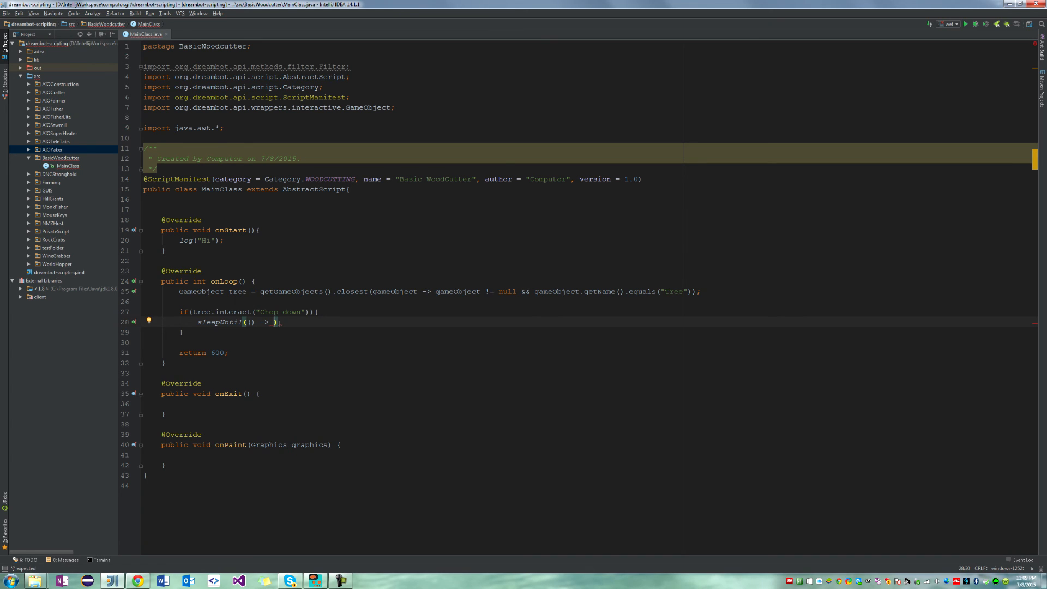
pyautogui.write('}')
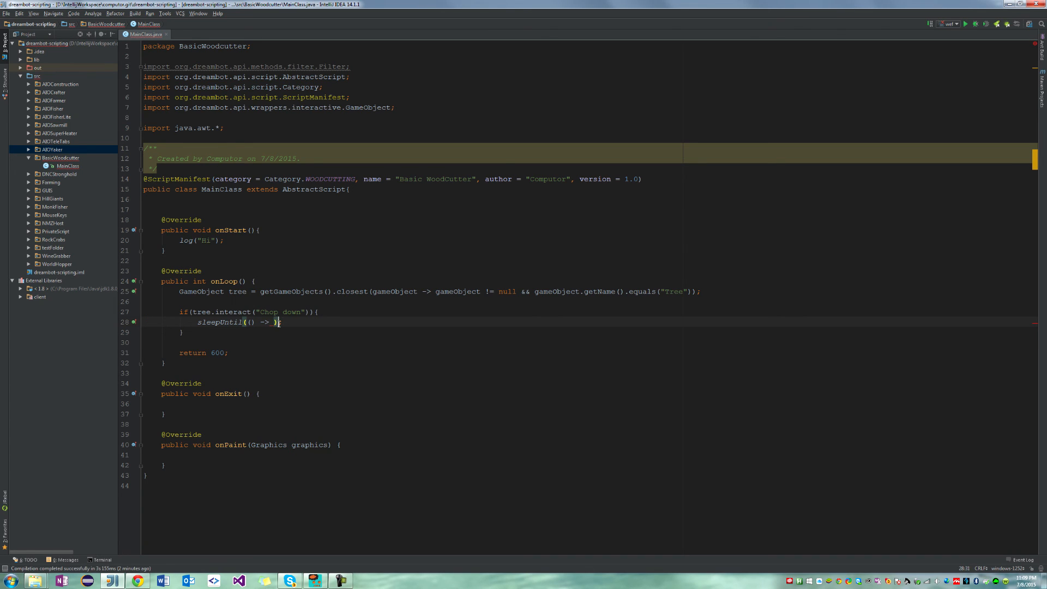
pyautogui.write('8000;')
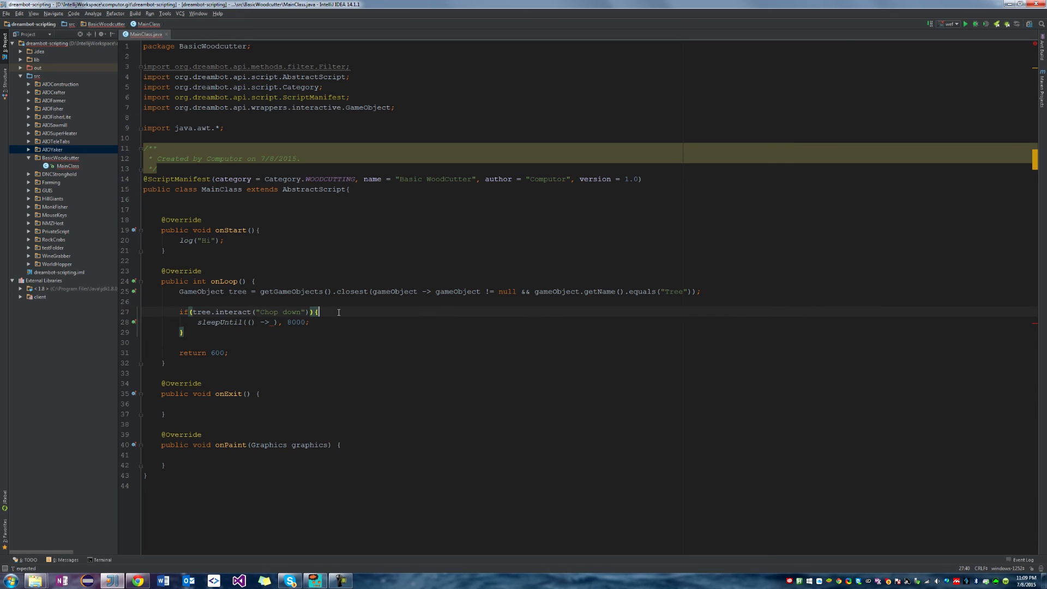
pyautogui.write('int')
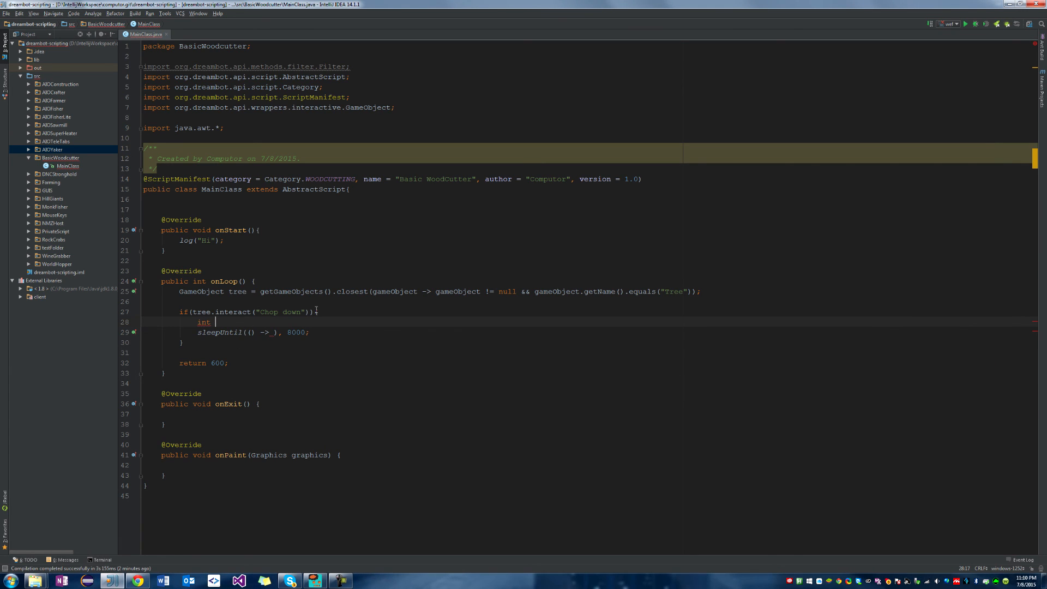
# Step: Declare int countLog = getInventory().count("Logs") and verify the logs item name in the client
pyautogui.write('countLog')
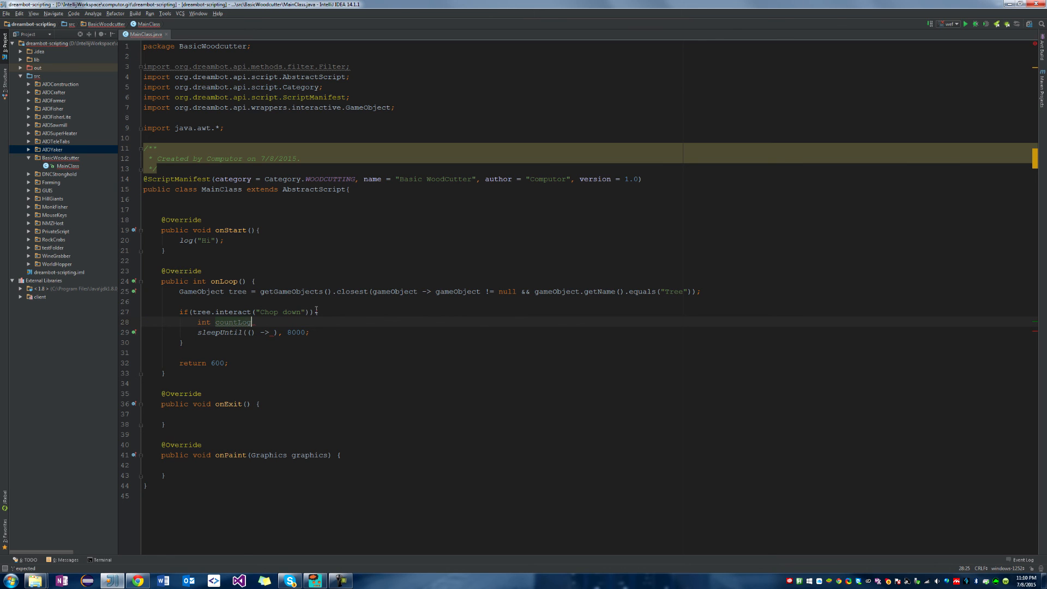
pyautogui.write('= getInventory()')
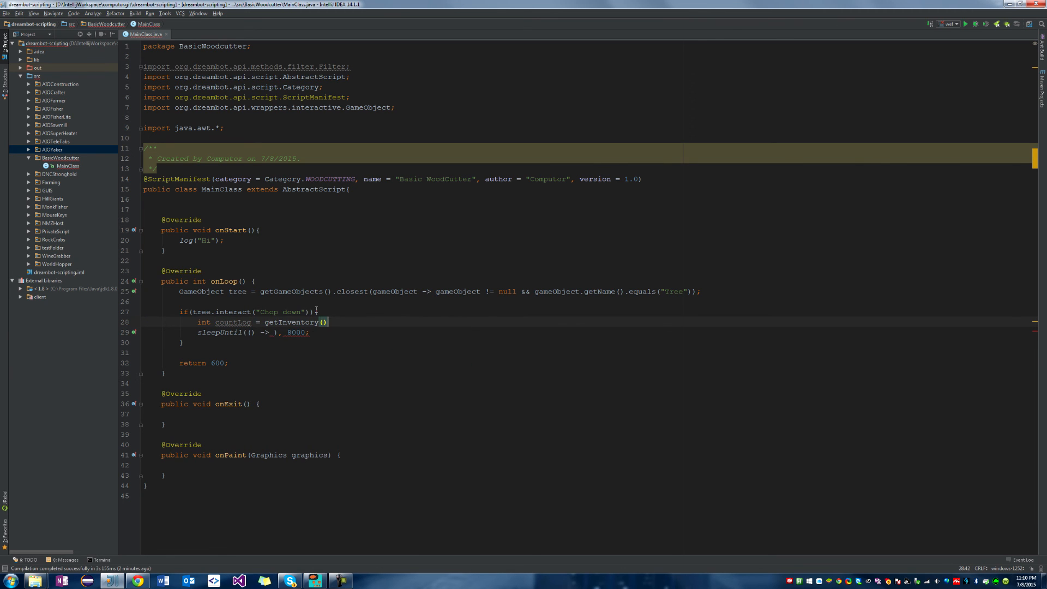
pyautogui.write('.count(')
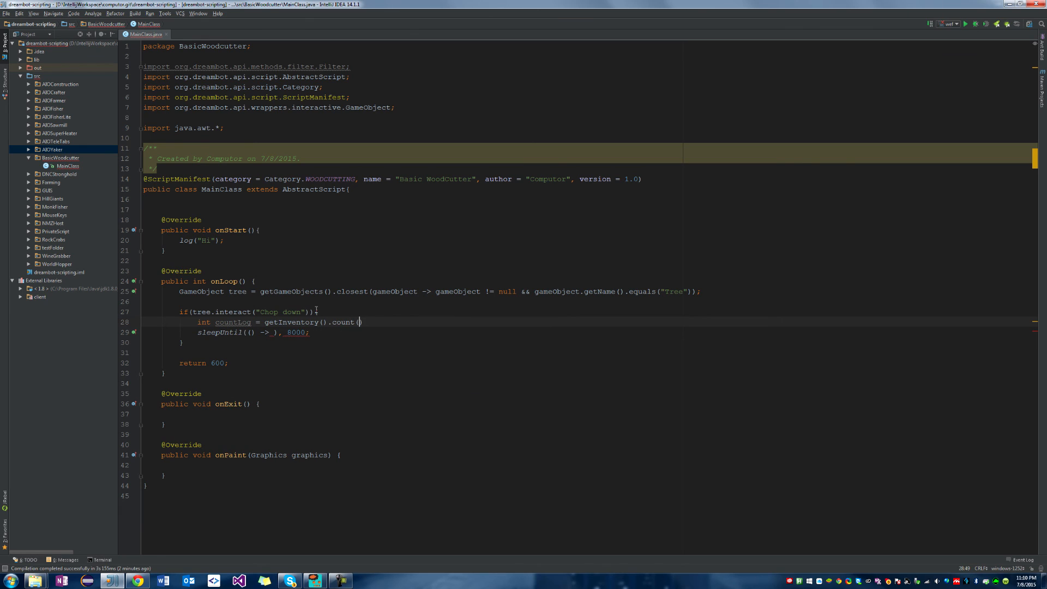
pyautogui.write('"Log"')
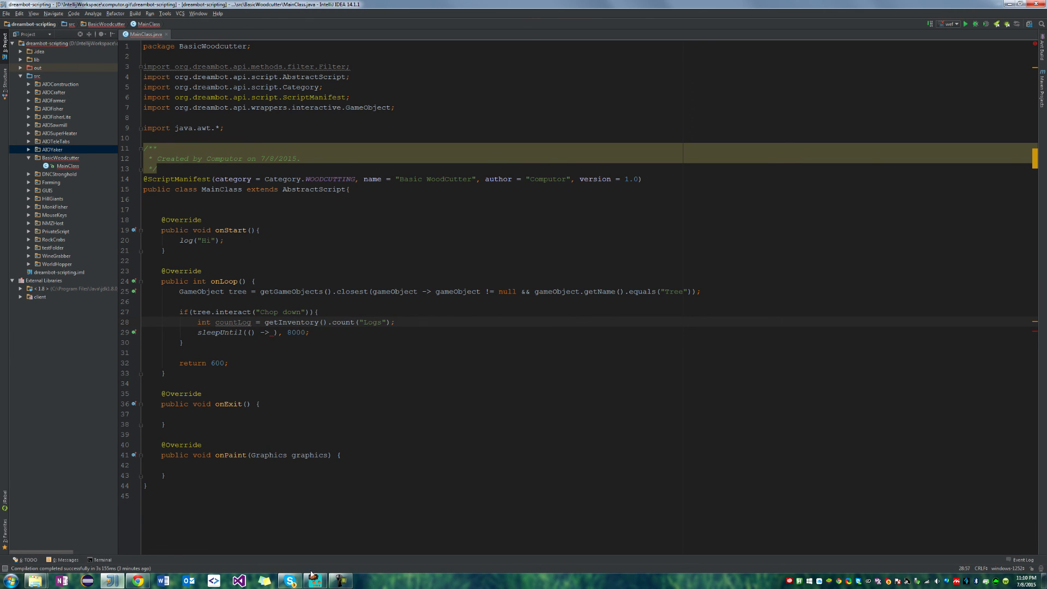
pyautogui.click(309, 580)
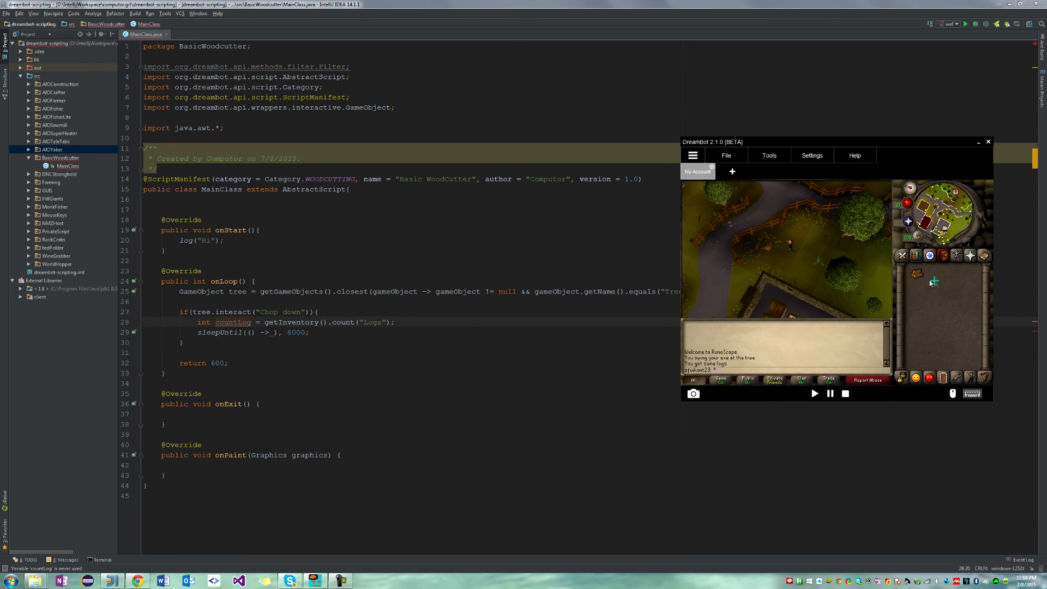
pyautogui.rightClick(936, 281)
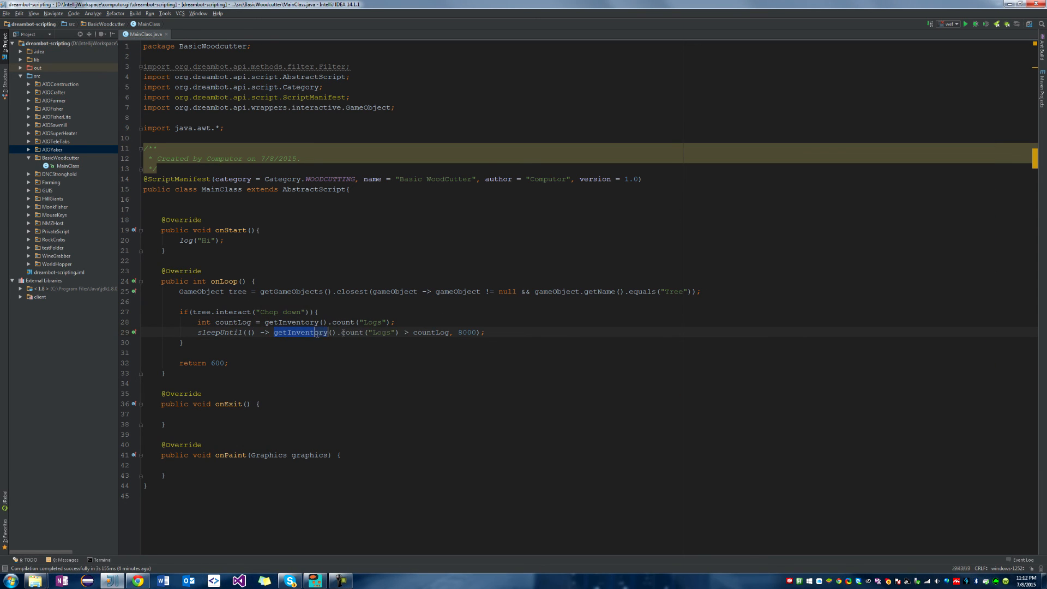
# Step: Complete the sleepUntil condition getInventory().count("Logs") > countLog and check a tree's actions in game
pyautogui.click(429, 332)
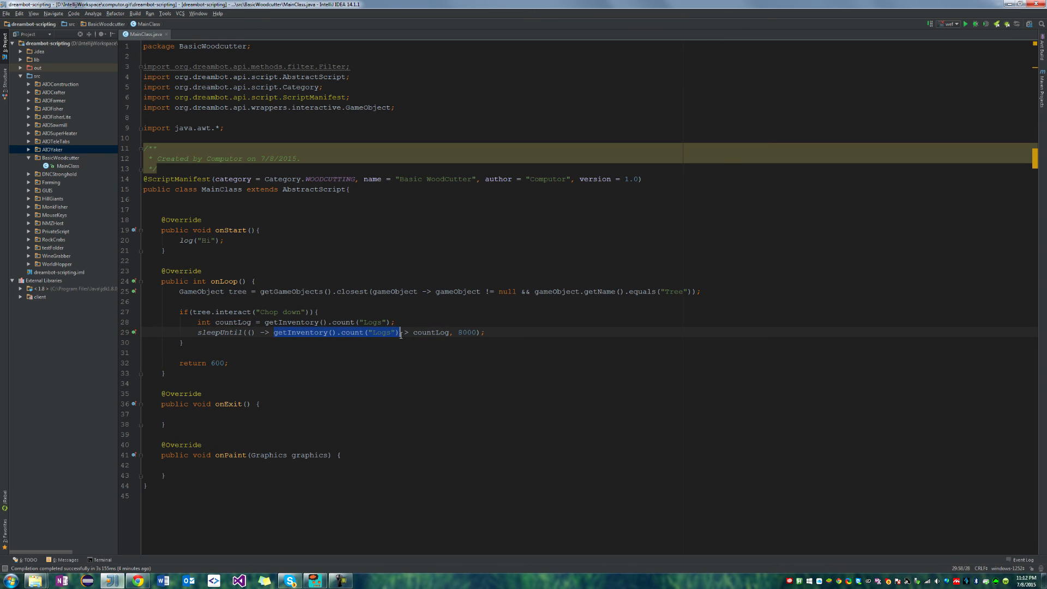
pyautogui.click(414, 332)
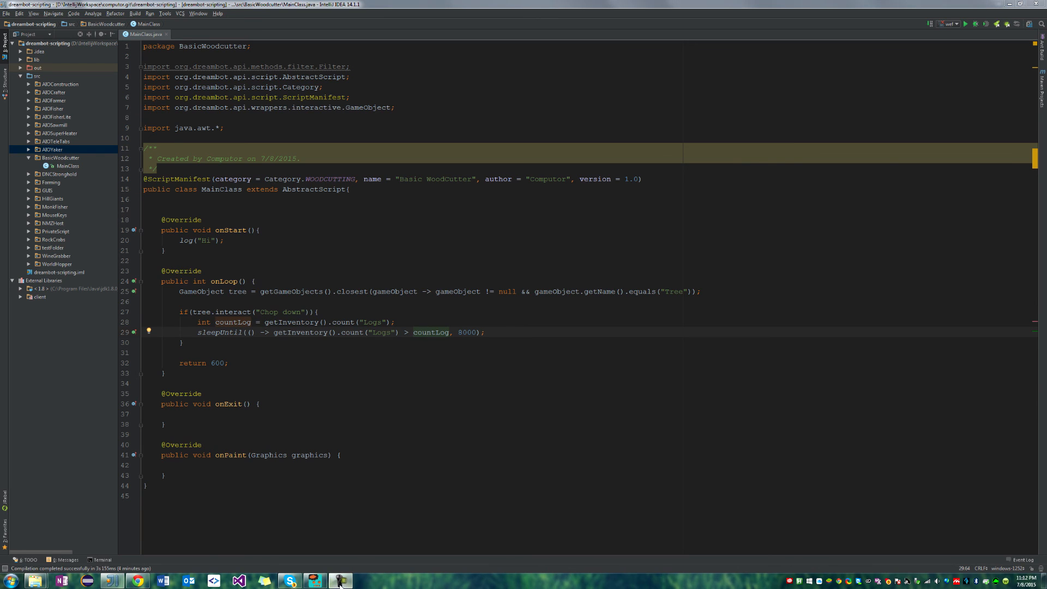
pyautogui.click(340, 579)
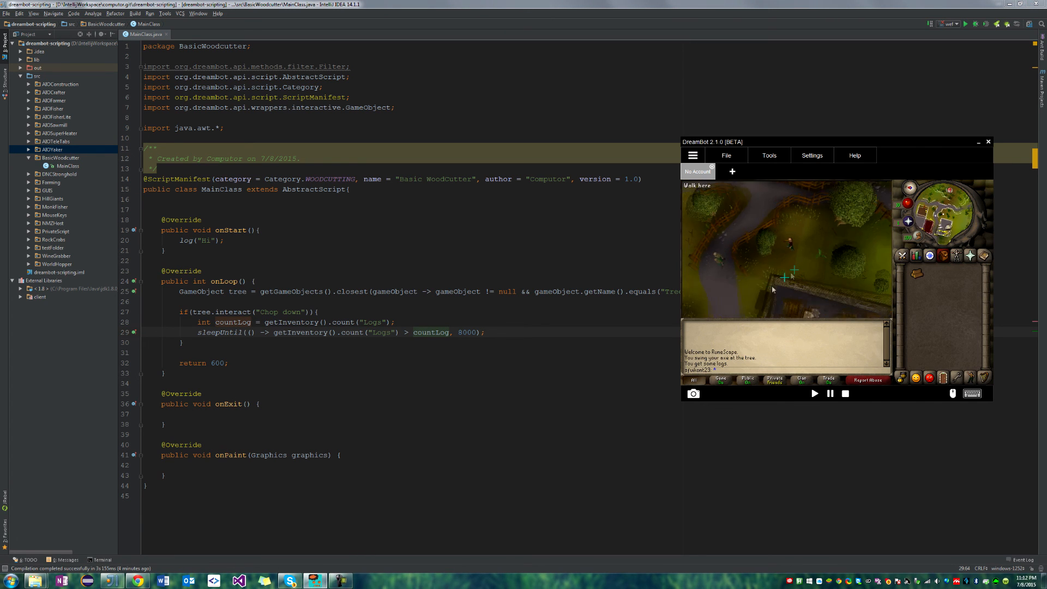
pyautogui.rightClick(770, 241)
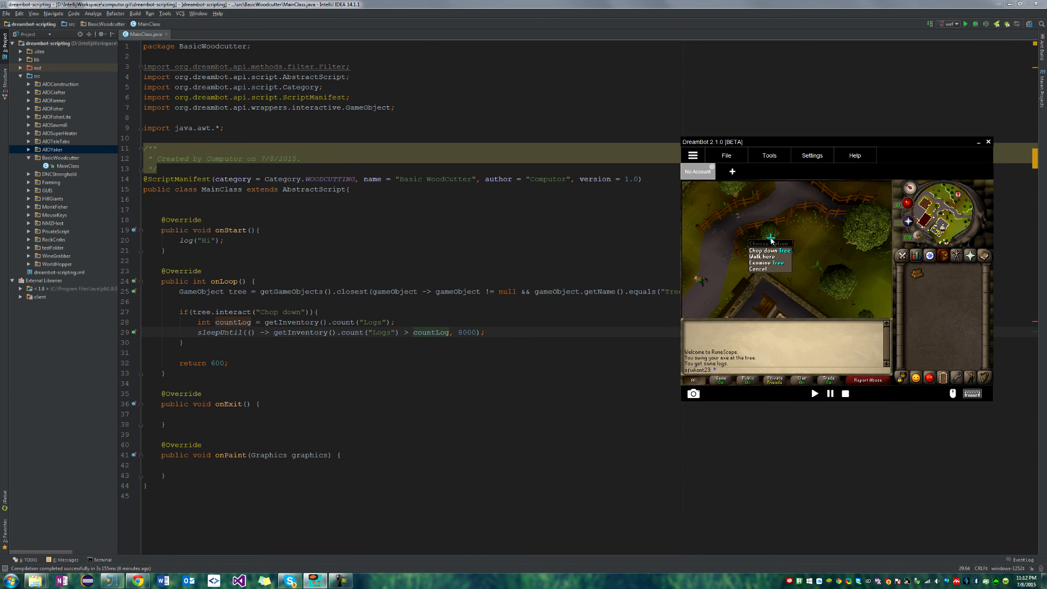